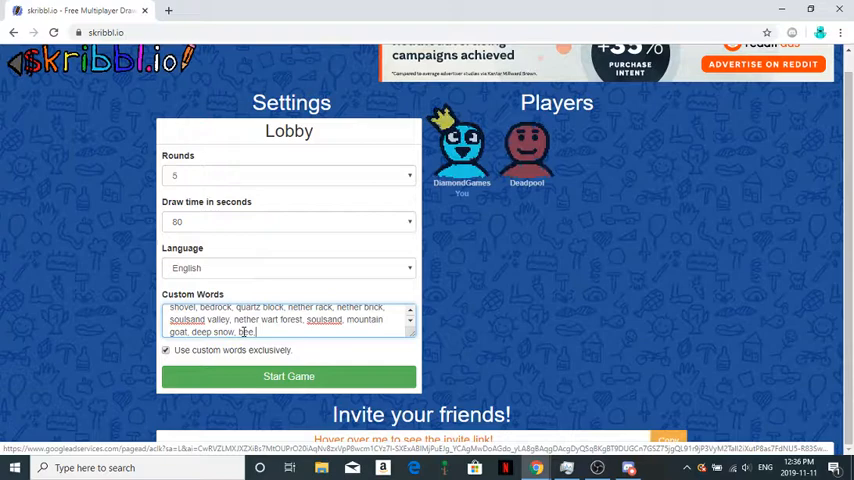
# - Append ', honey comb, honey block' to the end of the custom Minecraft word list
pyautogui.write('honey comb, honey bl')
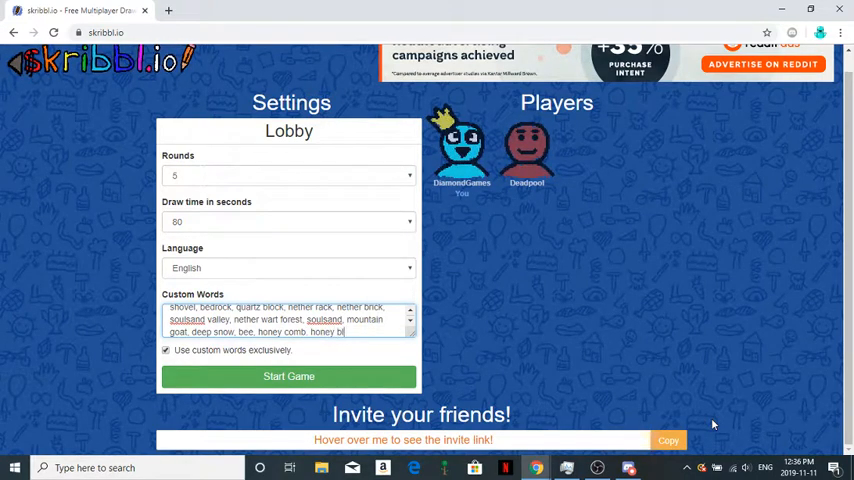
pyautogui.write('ock')
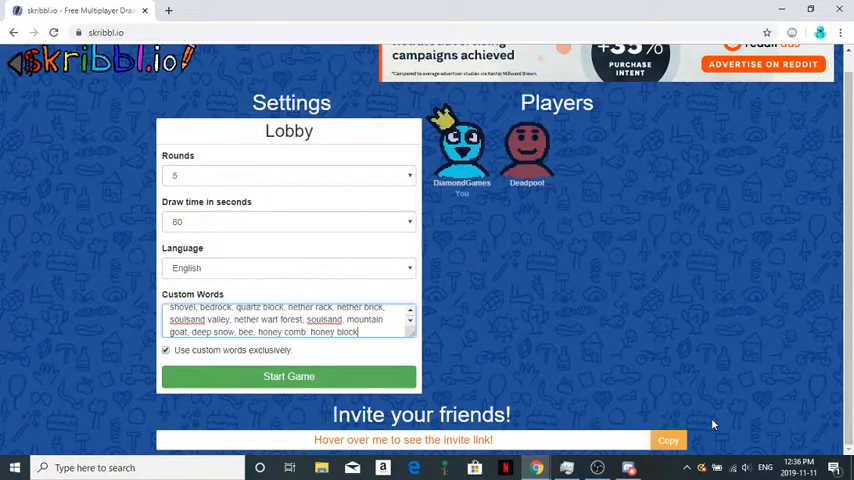
pyautogui.moveTo(490, 340)
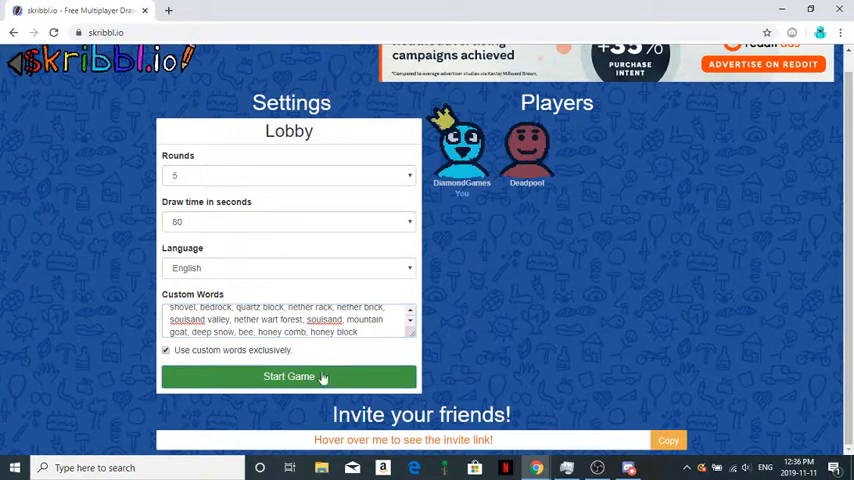
# - Start the game and guess 'desert' for Deadpool's first drawing, earning 300 points
pyautogui.click(289, 376)
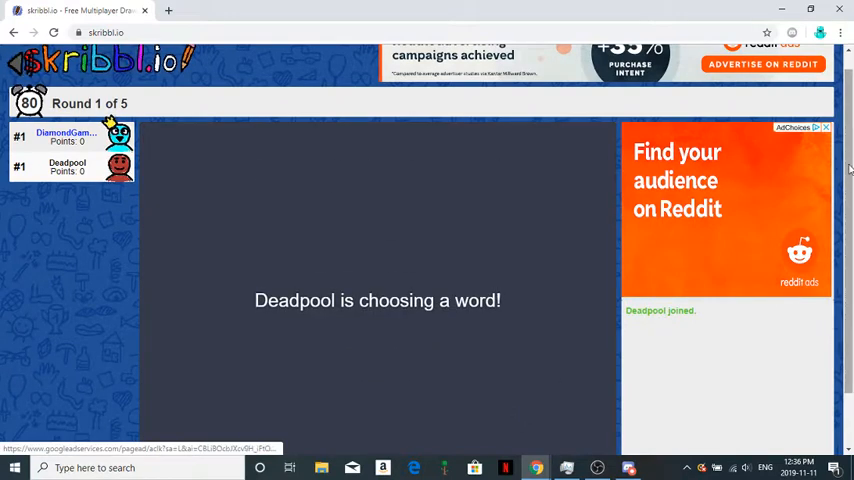
pyautogui.scroll(-3)
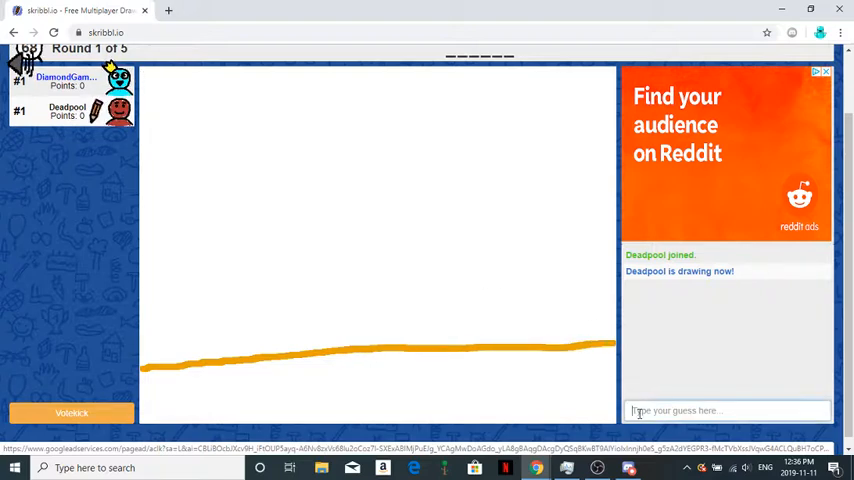
pyautogui.write('sweaty')
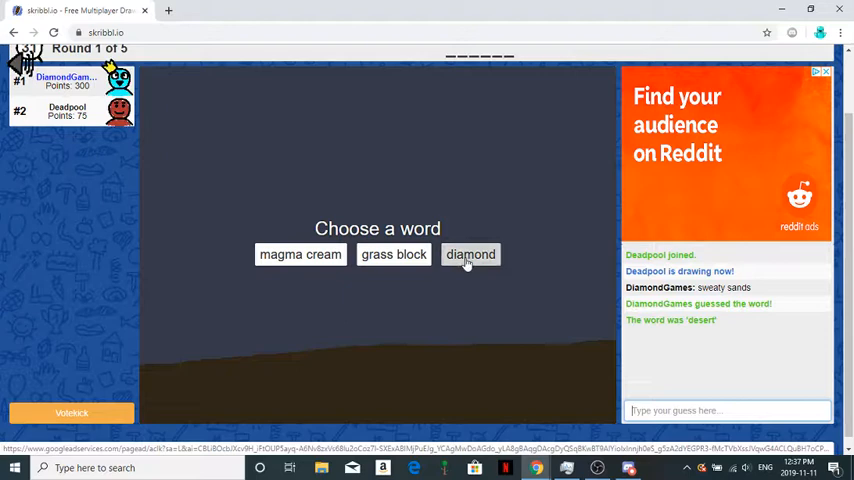
# - Choose 'diamond' and sketch a diamond outline with three pen strokes
pyautogui.click(470, 254)
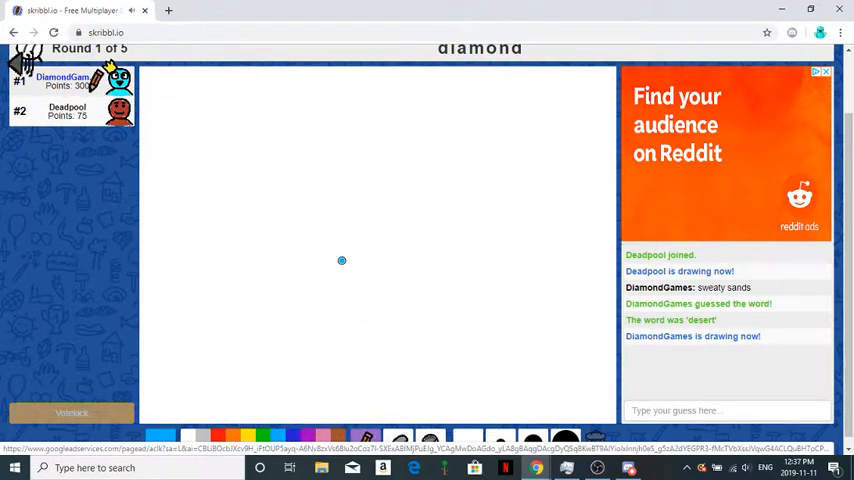
pyautogui.moveTo(341, 266); pyautogui.dragTo(391, 231)
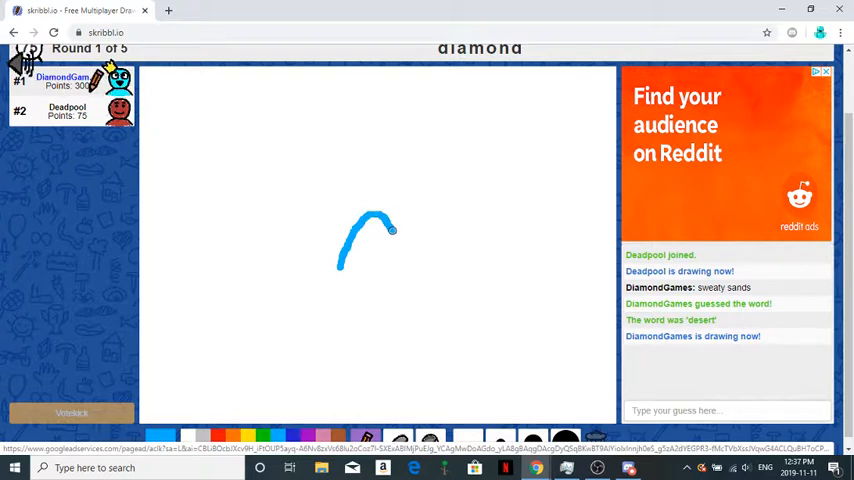
pyautogui.moveTo(390, 228); pyautogui.dragTo(365, 305)
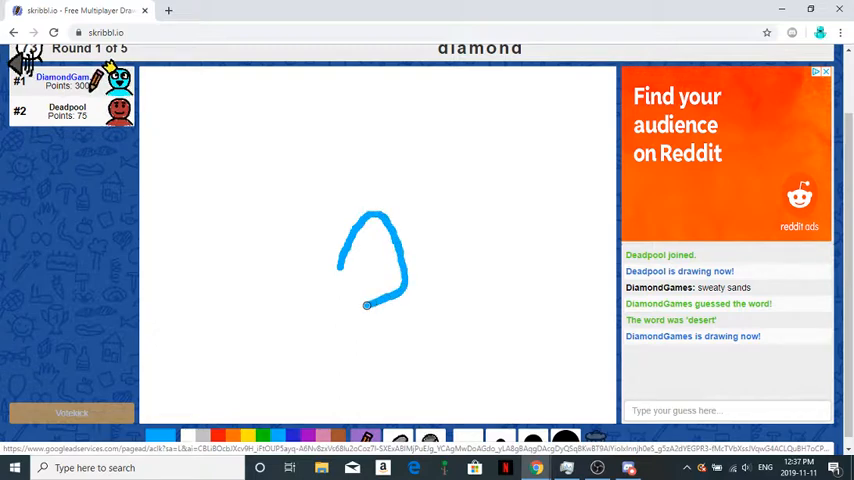
pyautogui.moveTo(365, 305); pyautogui.dragTo(400, 252)
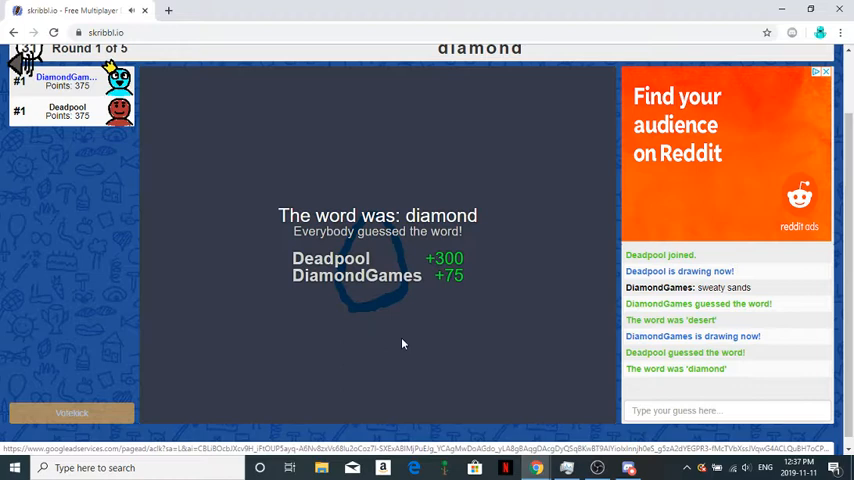
pyautogui.moveTo(431, 350)
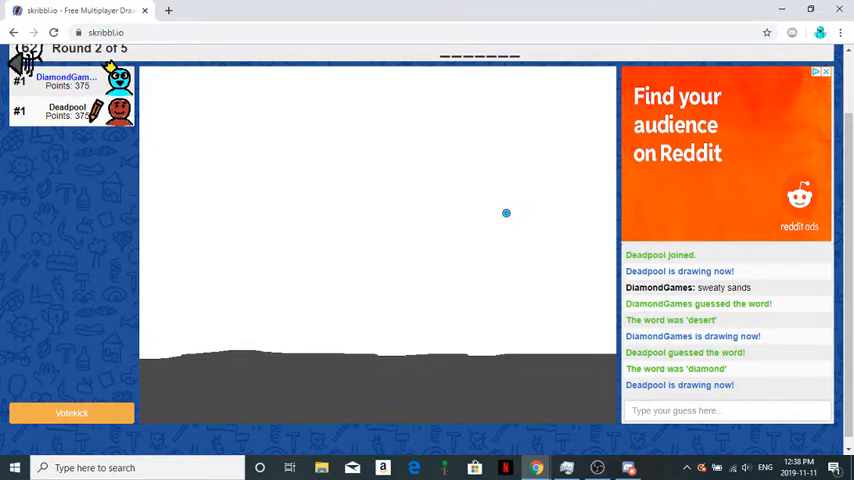
# - Guess 'bedrock' for Deadpool's round-two drawing in the chat box
pyautogui.write('bed')
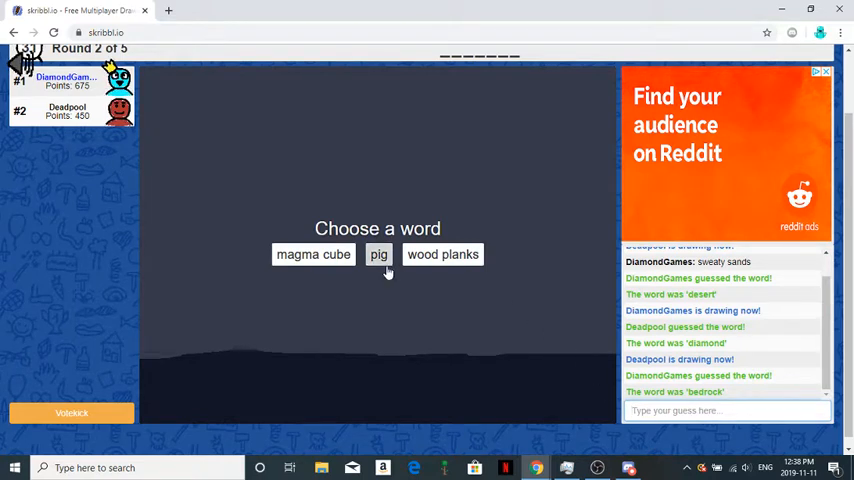
# - Choose 'wood planks' and paint four brown planks across the canvas
pyautogui.click(443, 254)
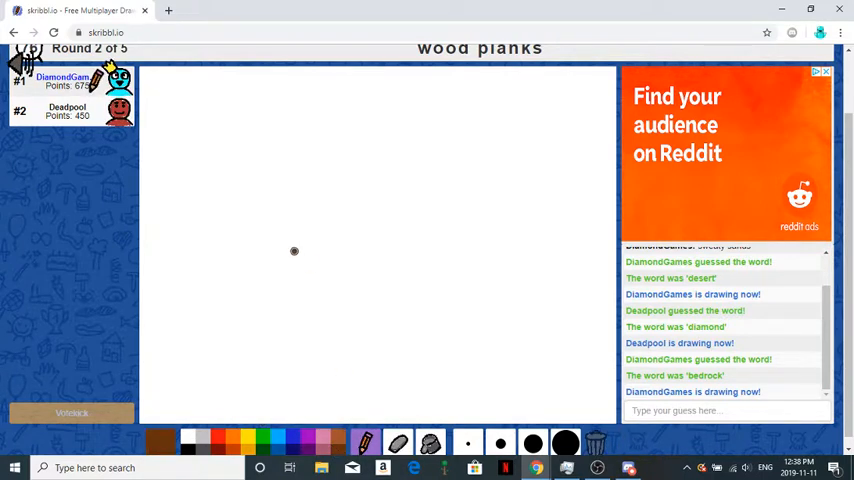
pyautogui.moveTo(293, 248); pyautogui.dragTo(361, 324)
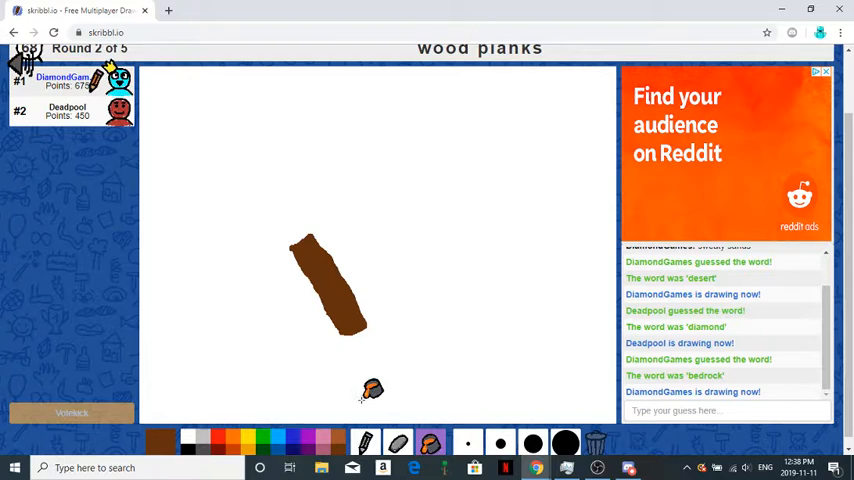
pyautogui.moveTo(355, 225); pyautogui.dragTo(375, 280)
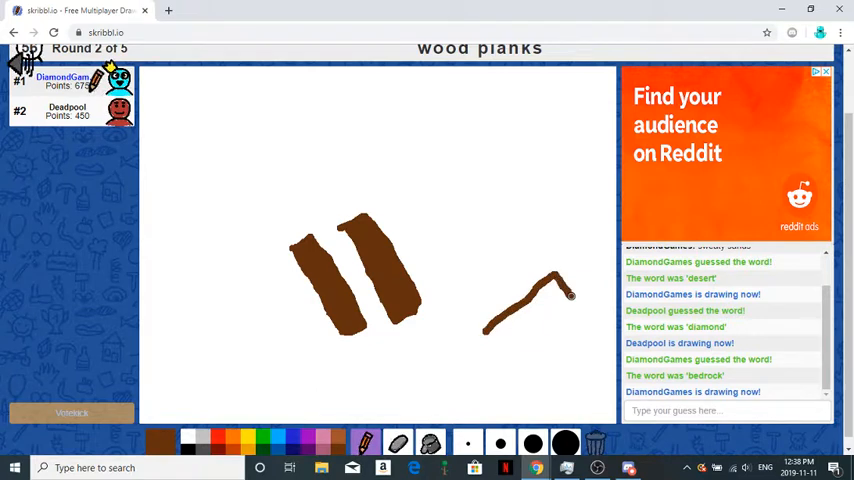
pyautogui.moveTo(565, 295); pyautogui.dragTo(490, 335)
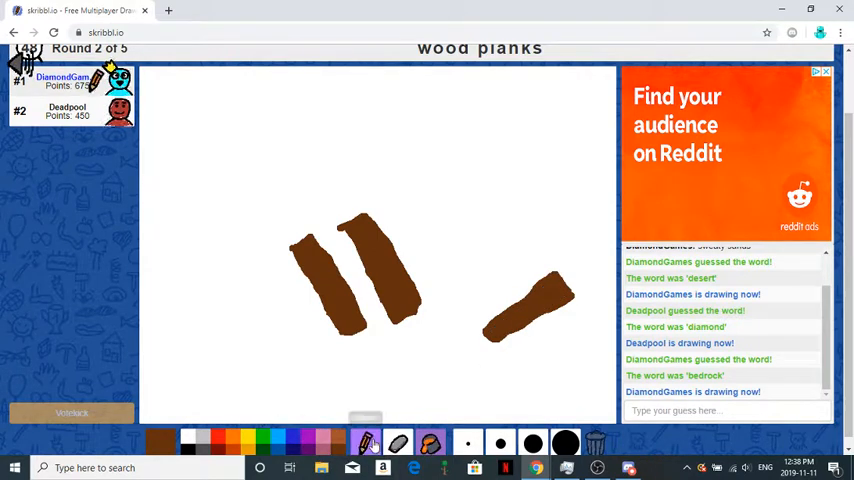
pyautogui.moveTo(453, 150); pyautogui.dragTo(453, 215)
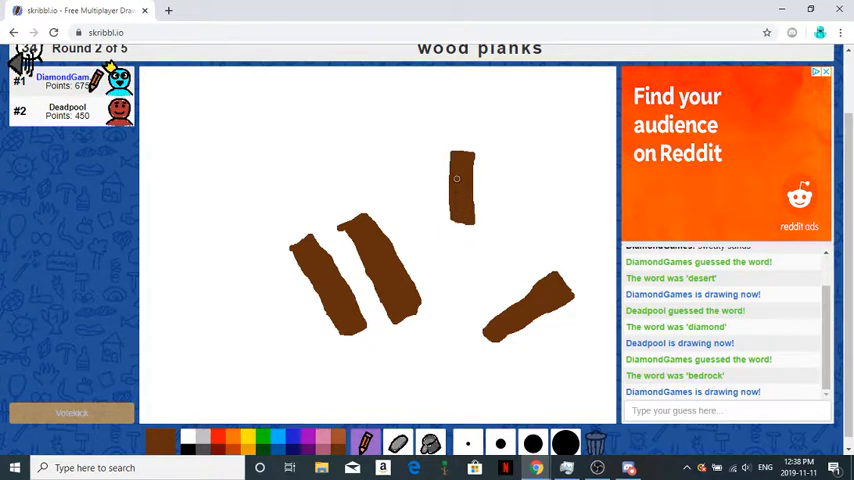
pyautogui.moveTo(574, 251)
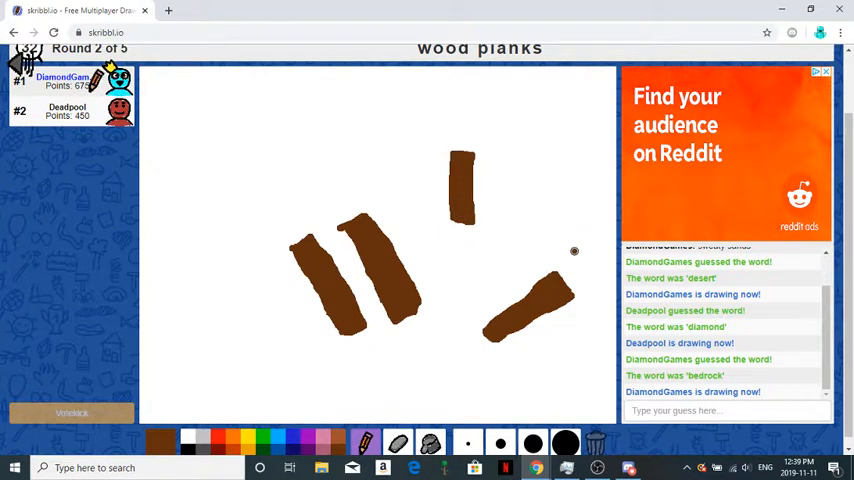
# - Draw a box outline with its front face at the upper left
pyautogui.moveTo(262, 135); pyautogui.dragTo(262, 190)
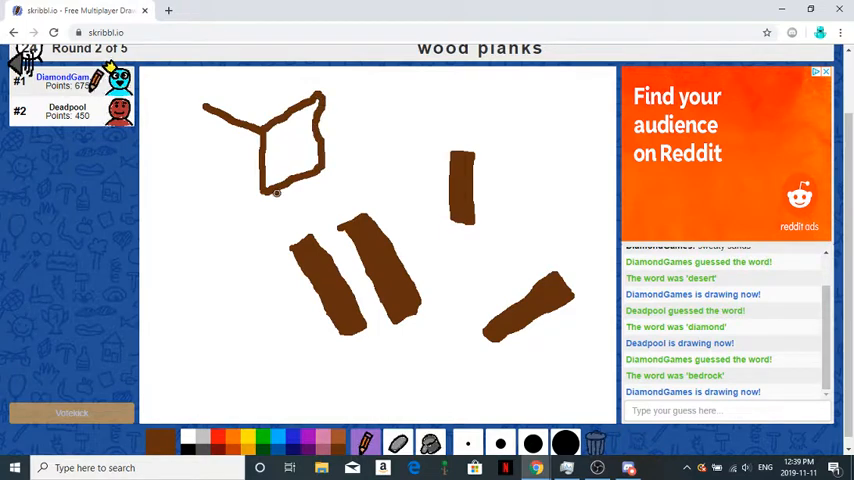
pyautogui.moveTo(205, 110); pyautogui.dragTo(278, 192)
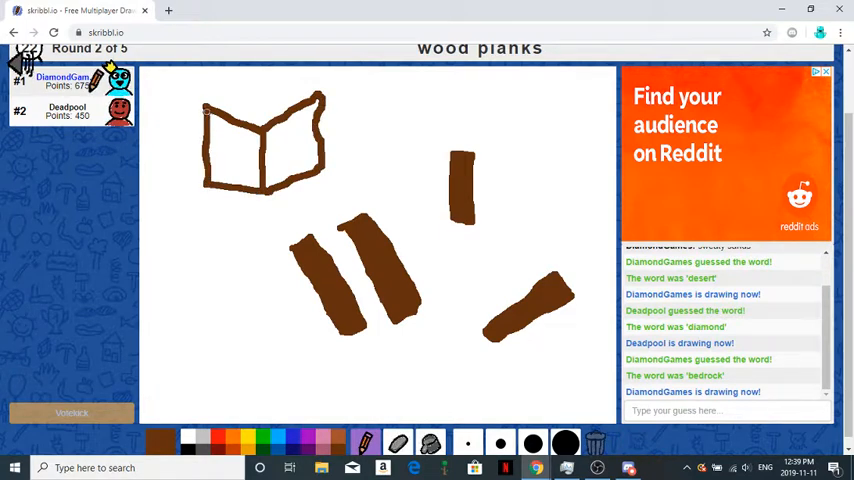
pyautogui.moveTo(205, 113); pyautogui.dragTo(258, 67)
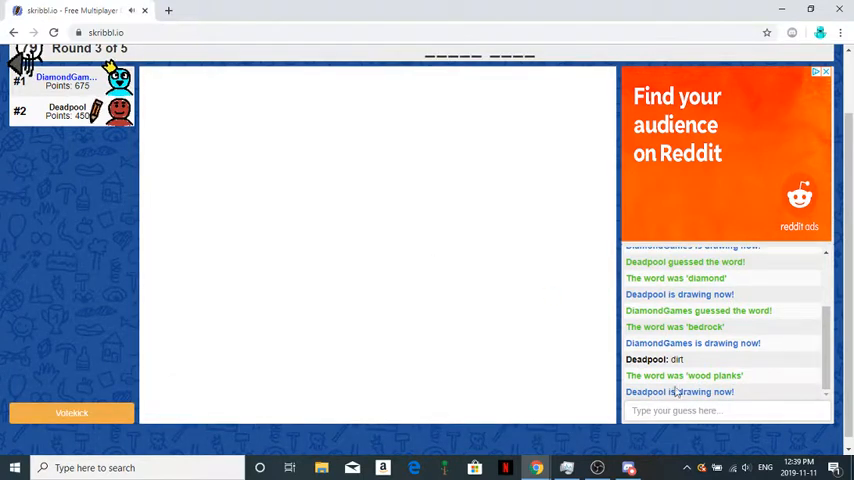
# - Guess 'wood plank' for Deadpool's yellow drawing
pyautogui.write('wood')
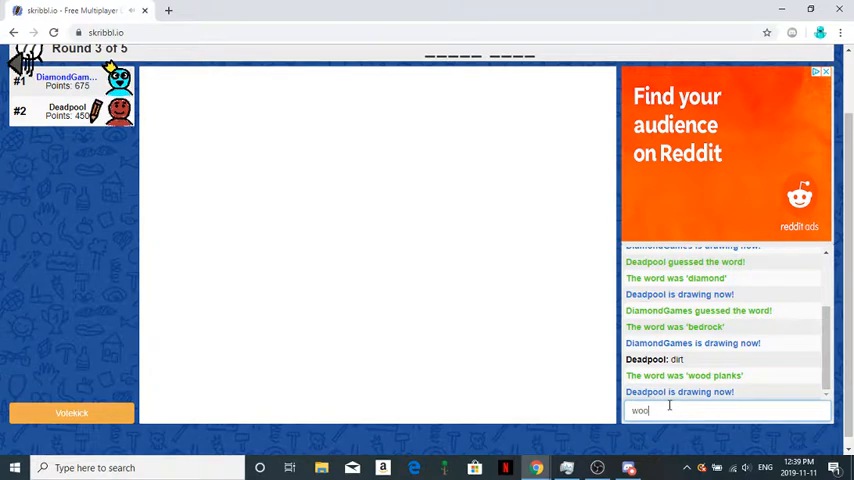
pyautogui.write('d')
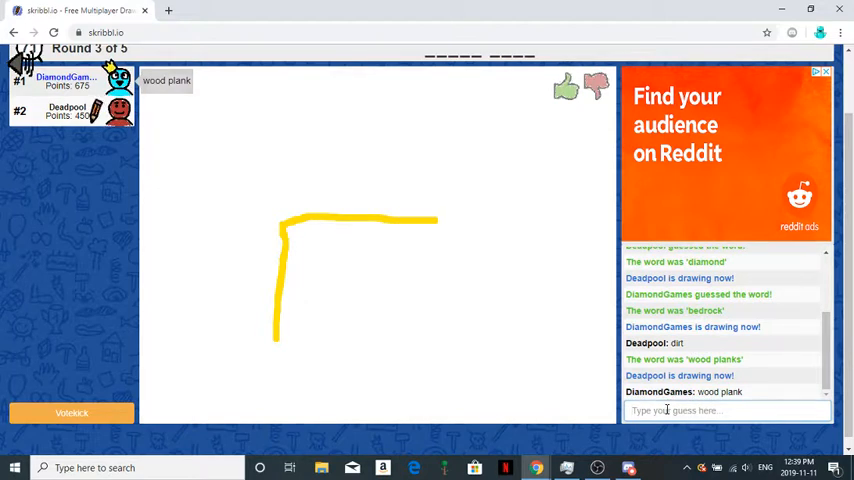
pyautogui.moveTo(440, 220); pyautogui.dragTo(380, 340)
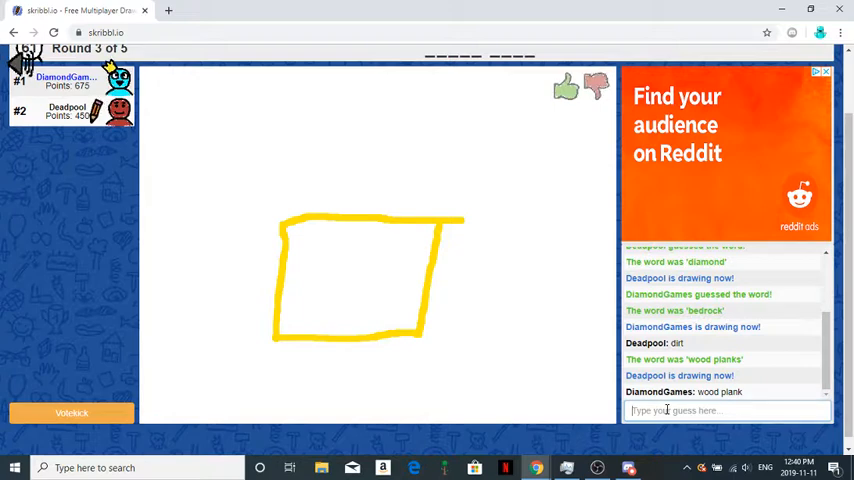
pyautogui.moveTo(298, 288); pyautogui.dragTo(315, 350)
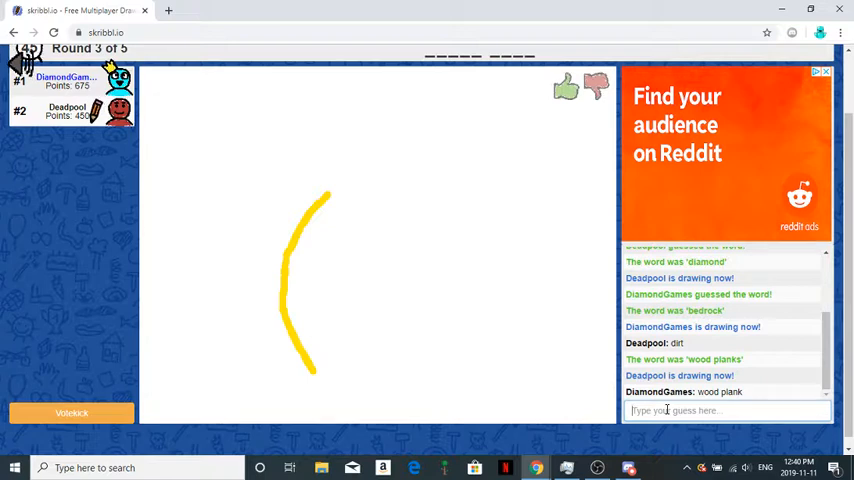
pyautogui.moveTo(320, 195); pyautogui.dragTo(423, 275)
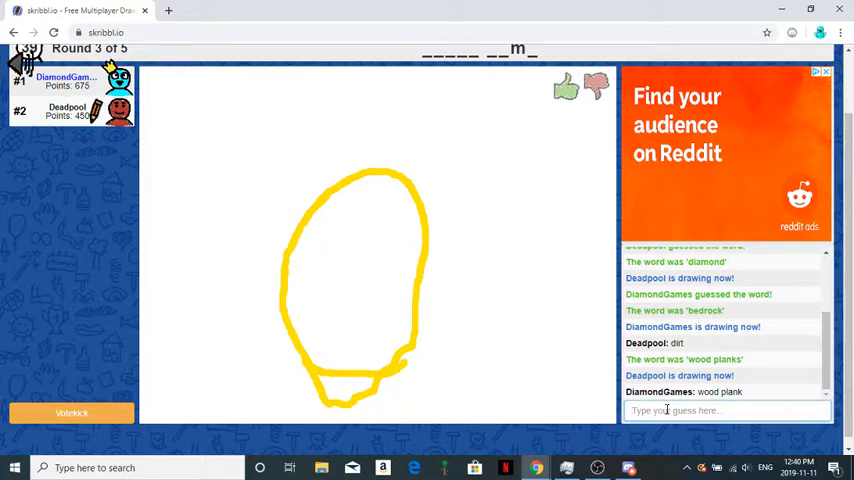
# - Send the guess 'magma cream' and wait for 'honey comb' to be revealed
pyautogui.write('magma')
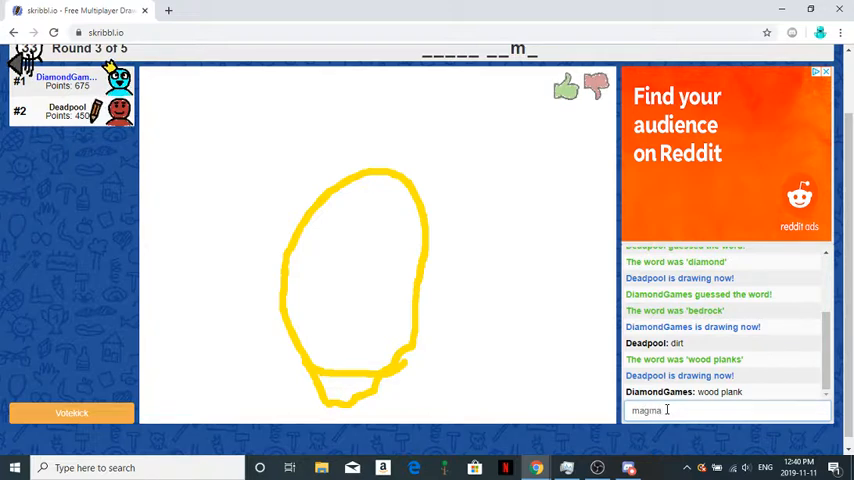
pyautogui.press('BackSpace')
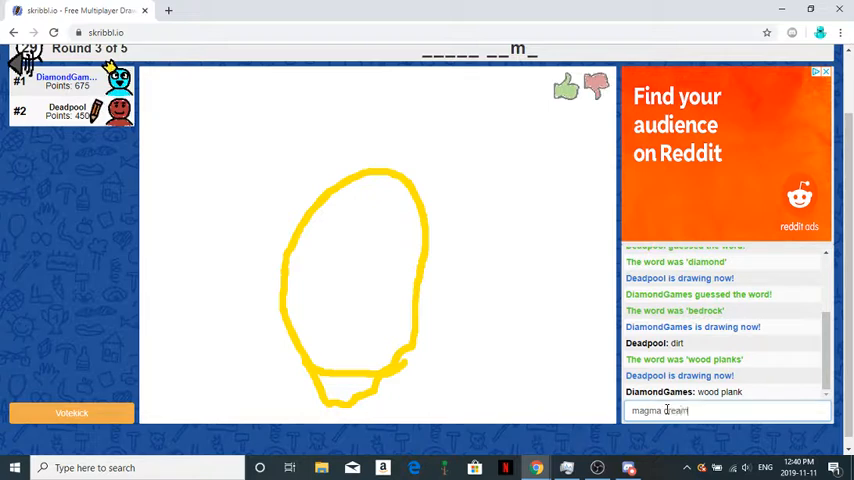
pyautogui.press('enter')
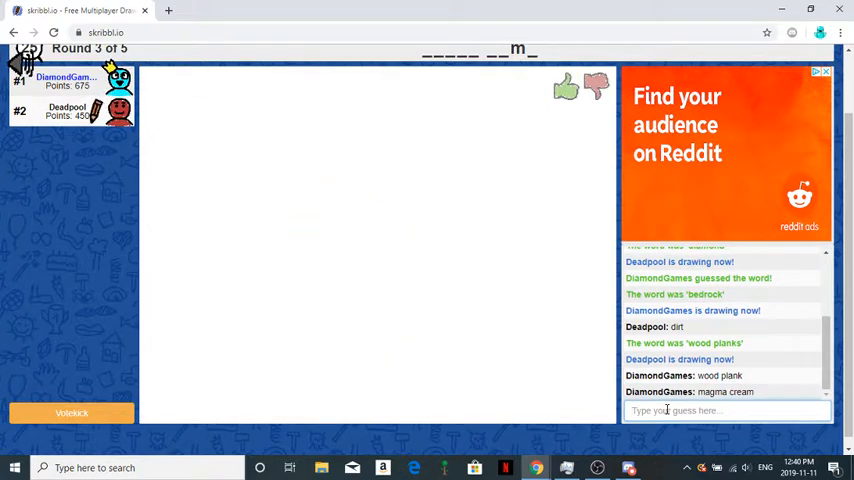
pyautogui.moveTo(315, 340); pyautogui.dragTo(378, 375)
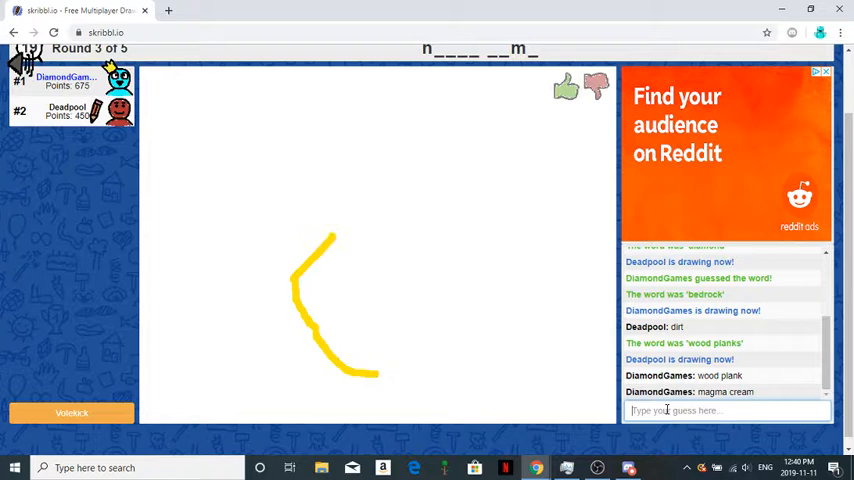
pyautogui.moveTo(295, 275); pyautogui.dragTo(405, 185)
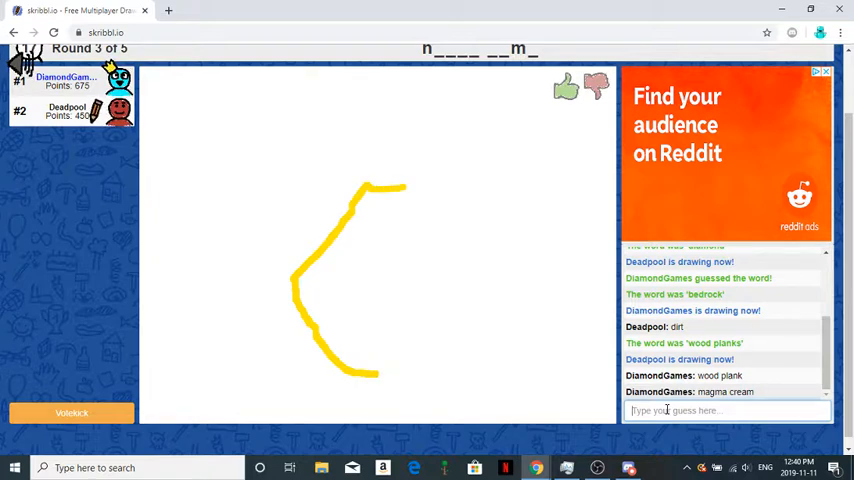
pyautogui.moveTo(400, 188); pyautogui.dragTo(455, 215)
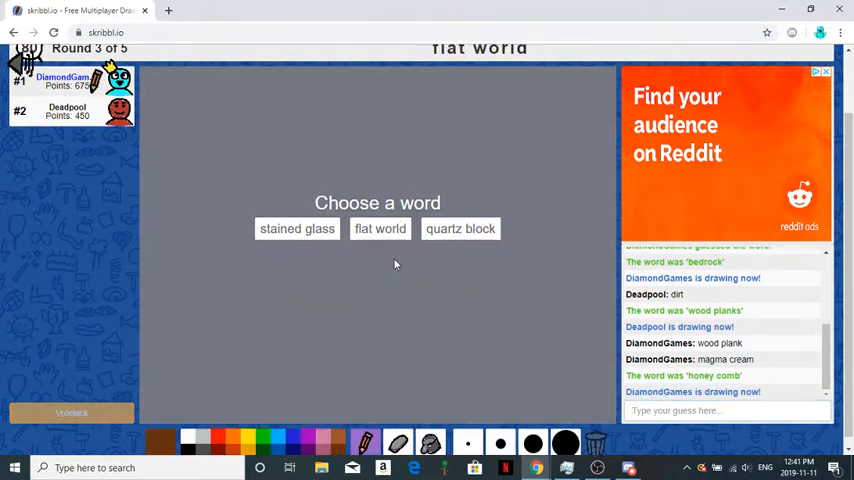
# - Choose 'flat world' and paint a wide green grass band across the canvas
pyautogui.click(380, 228)
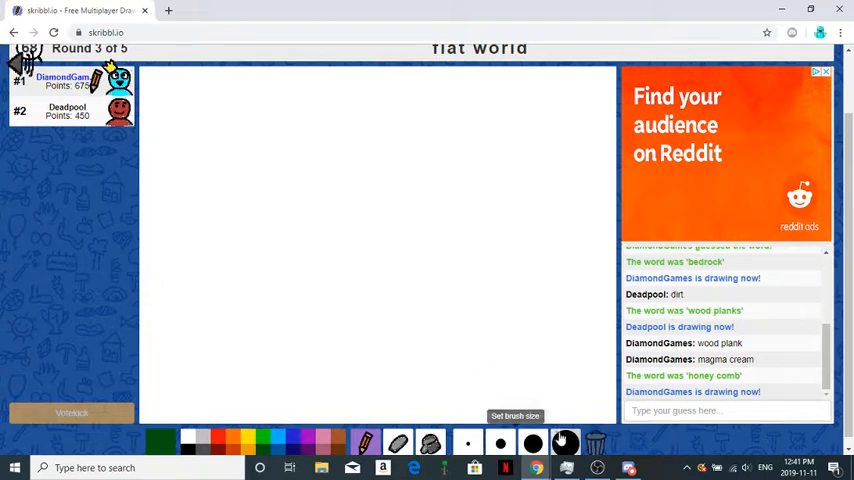
pyautogui.moveTo(140, 290); pyautogui.dragTo(353, 290)
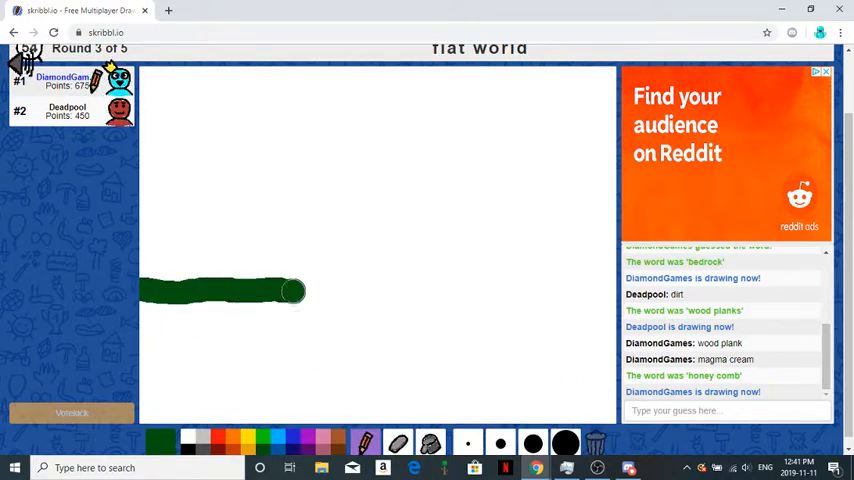
pyautogui.moveTo(293, 291); pyautogui.dragTo(568, 277)
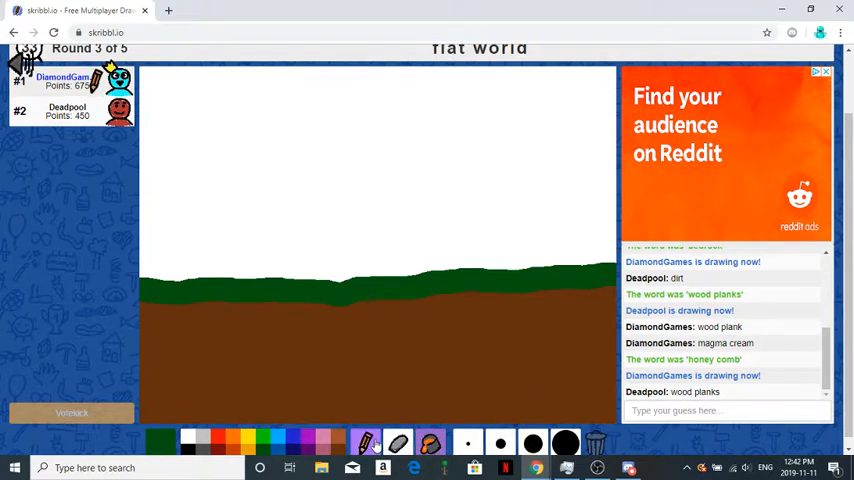
pyautogui.moveTo(503, 289)
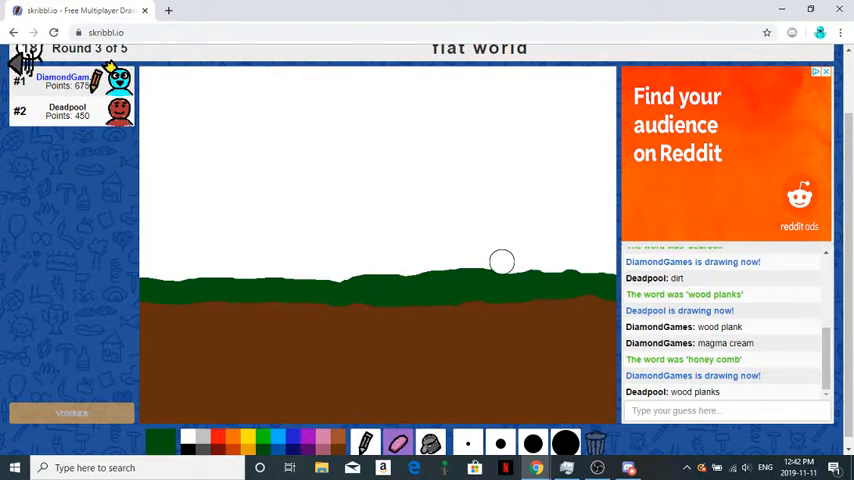
pyautogui.moveTo(502, 262); pyautogui.dragTo(350, 266)
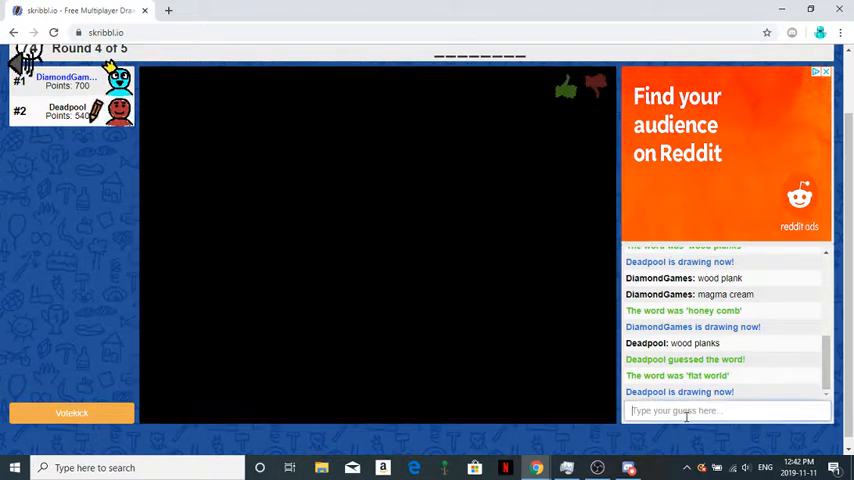
# - Chat 'wow lol', then guess 'skeleton' for the white figure on black
pyautogui.write('wow')
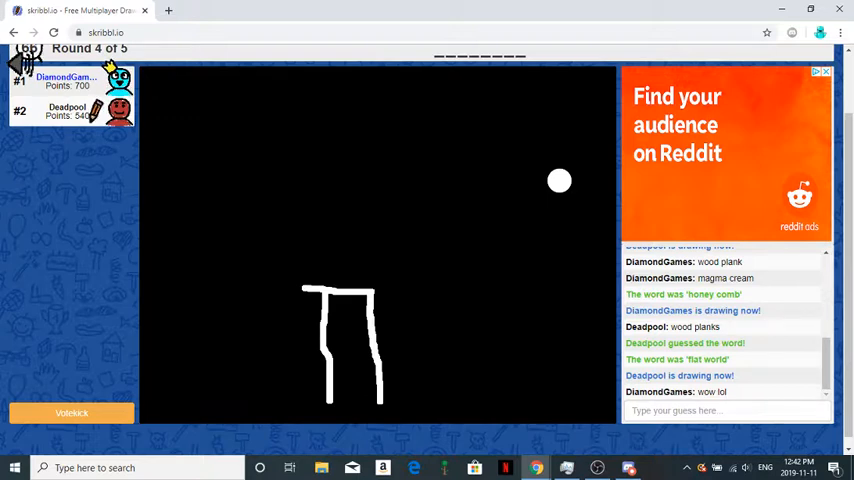
pyautogui.moveTo(308, 210); pyautogui.dragTo(308, 300)
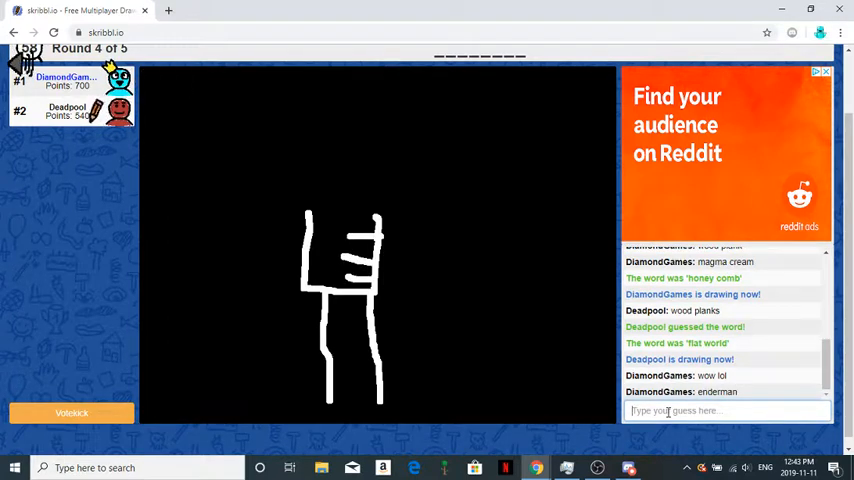
pyautogui.write('skele')
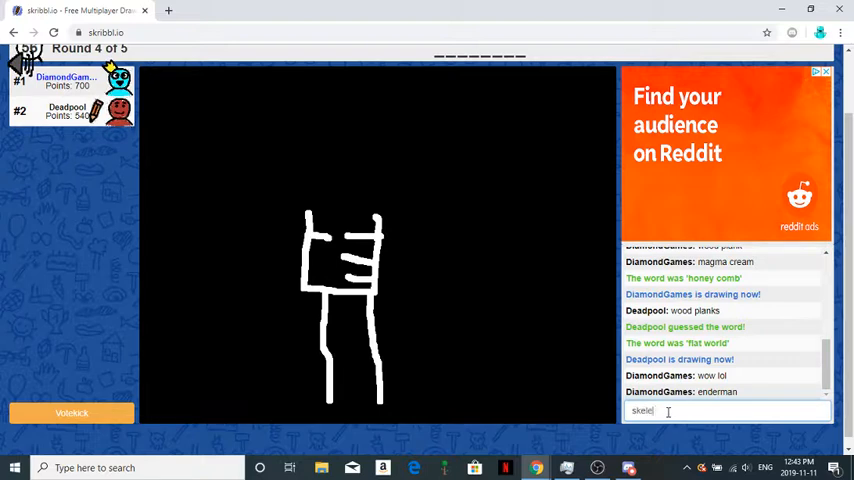
pyautogui.press('enter')
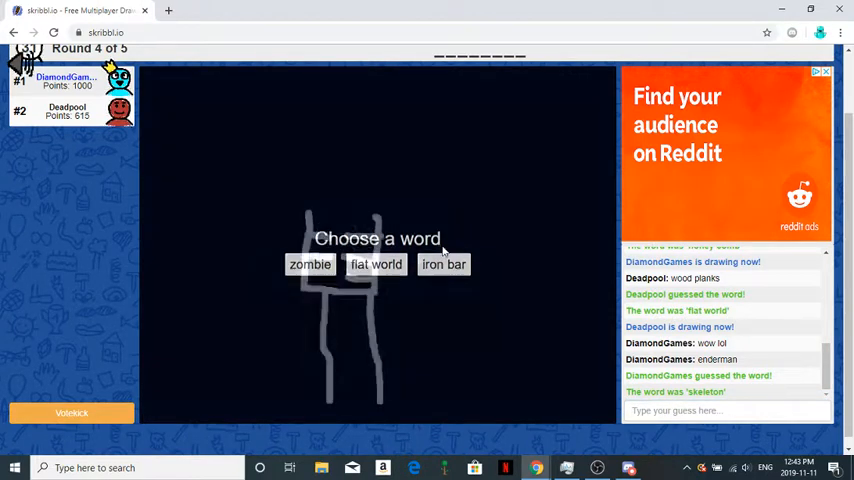
# - Choose 'iron bar', sketch a grey grid of bars, clear the canvas and redraw
pyautogui.click(443, 264)
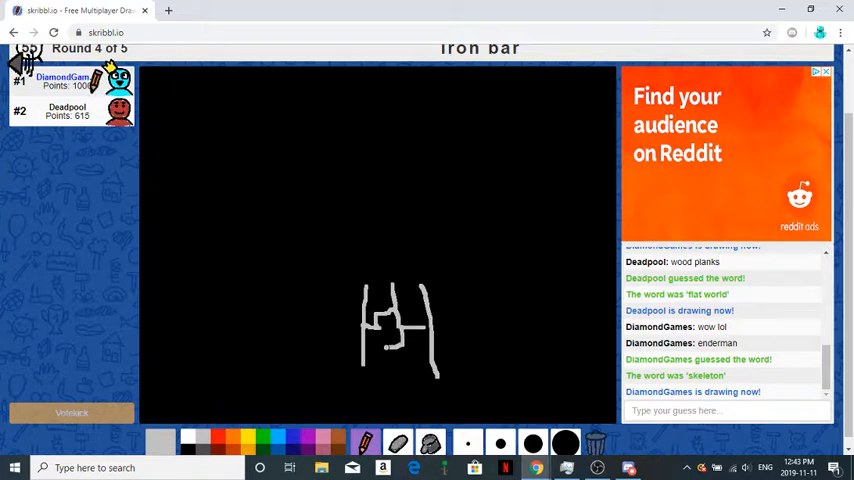
pyautogui.moveTo(385, 345); pyautogui.dragTo(435, 360)
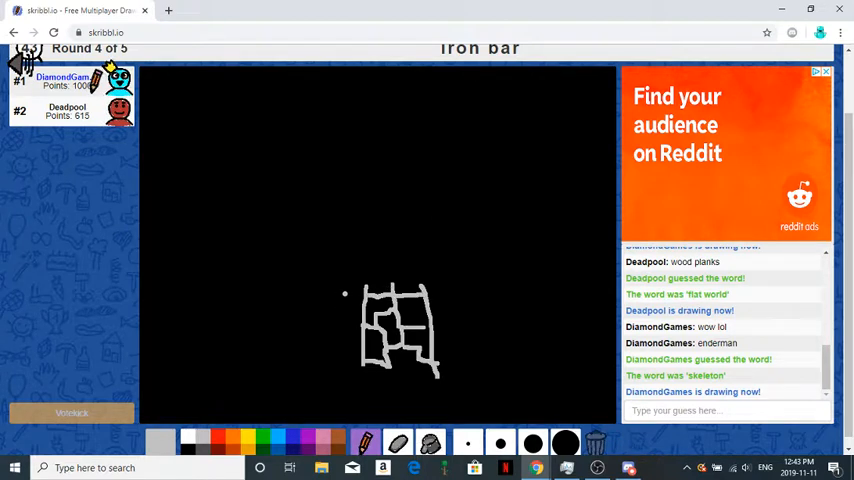
pyautogui.moveTo(288, 288); pyautogui.dragTo(290, 372)
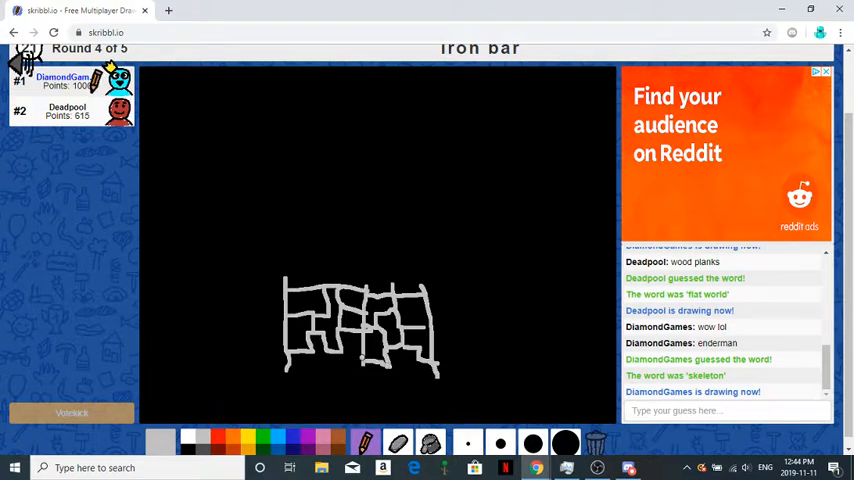
pyautogui.click(448, 342)
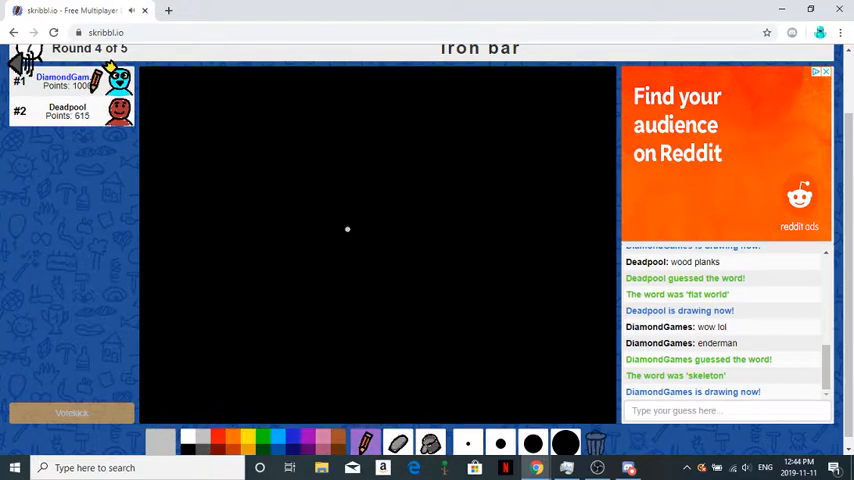
pyautogui.moveTo(347, 228); pyautogui.dragTo(405, 372)
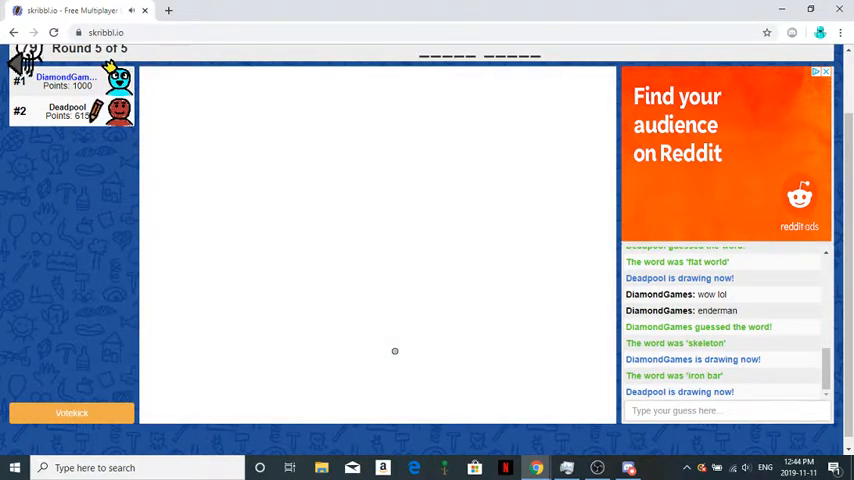
# - Guess 'grass block' for Deadpool's brown cube with a green top
pyautogui.click(303, 366)
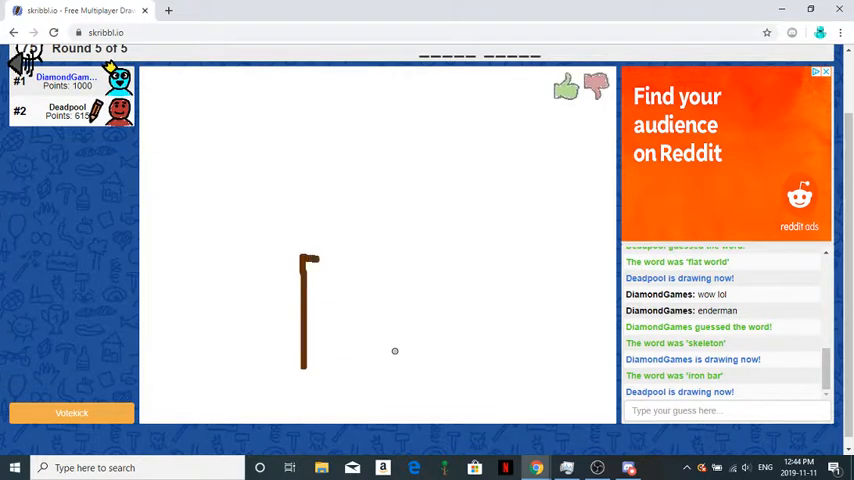
pyautogui.moveTo(310, 258); pyautogui.dragTo(397, 352)
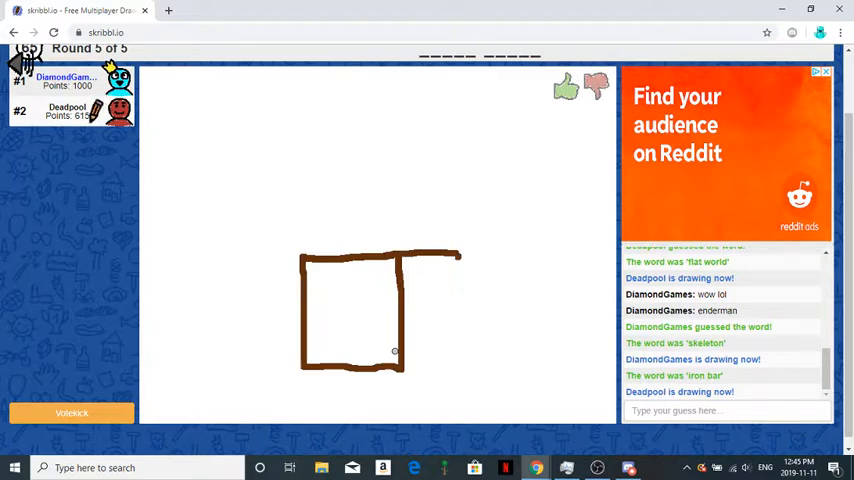
pyautogui.moveTo(458, 262); pyautogui.dragTo(458, 370)
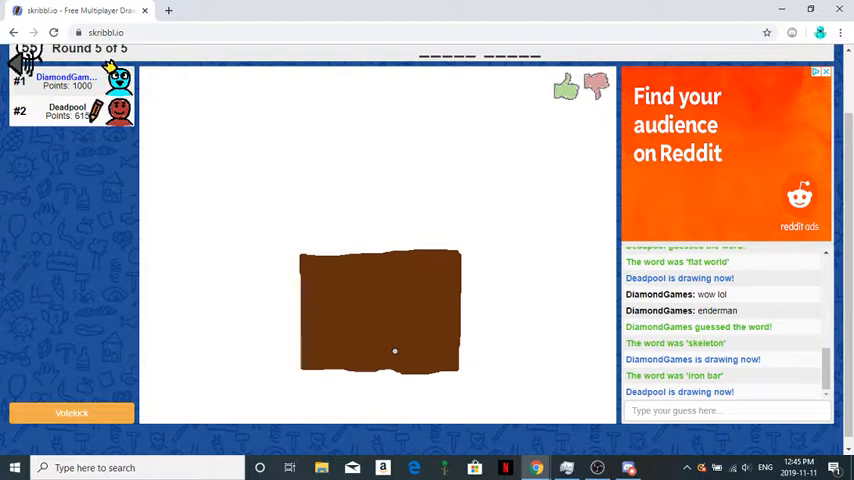
pyautogui.moveTo(318, 260); pyautogui.dragTo(308, 237)
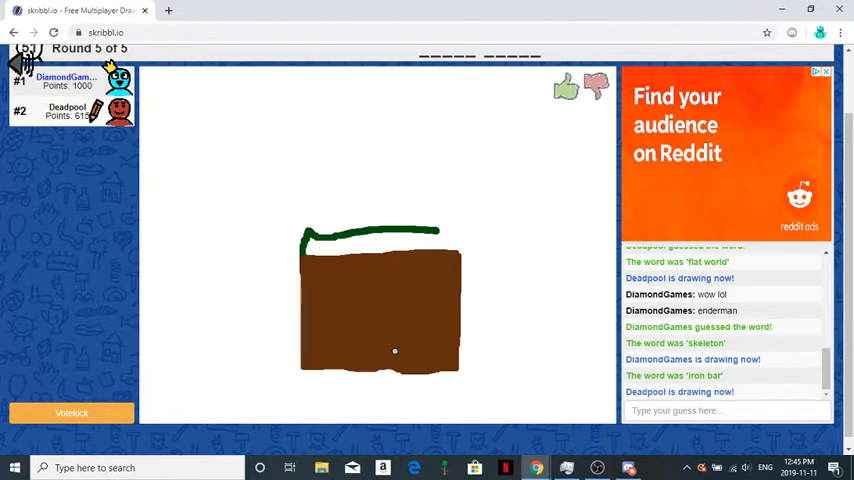
pyautogui.write('grl')
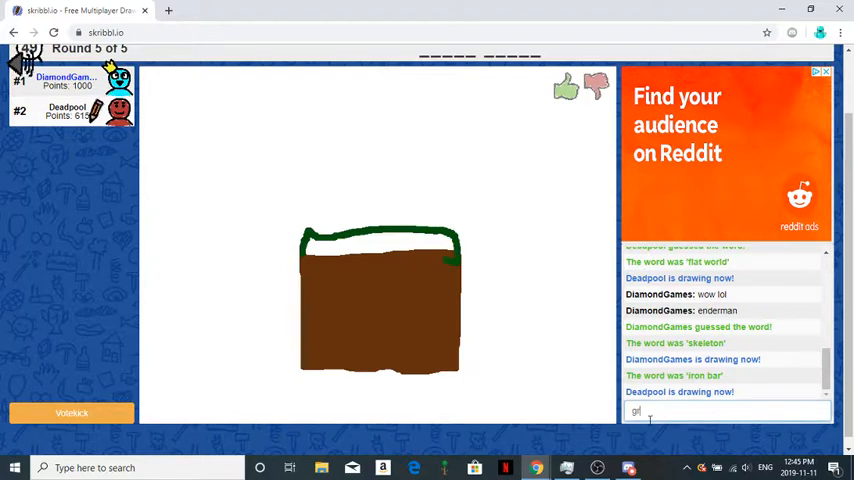
pyautogui.write('grass')
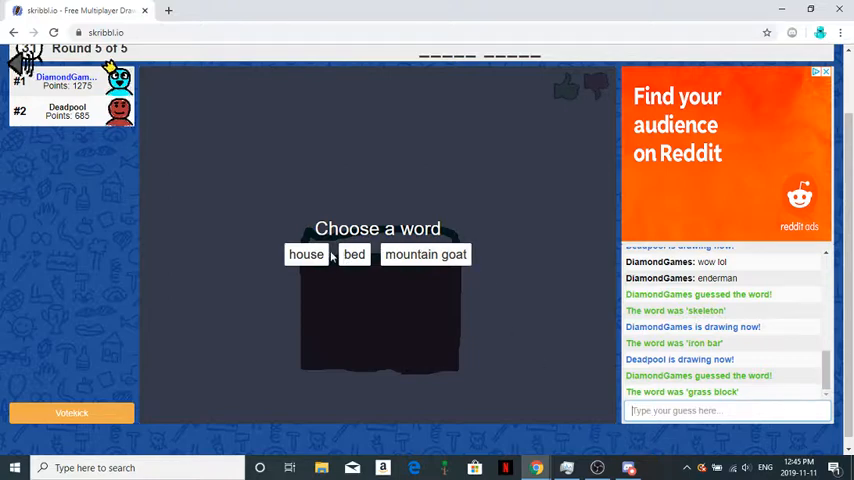
# - Draw 'bed' in brown, then start a new game keeping the custom Minecraft words
pyautogui.click(354, 254)
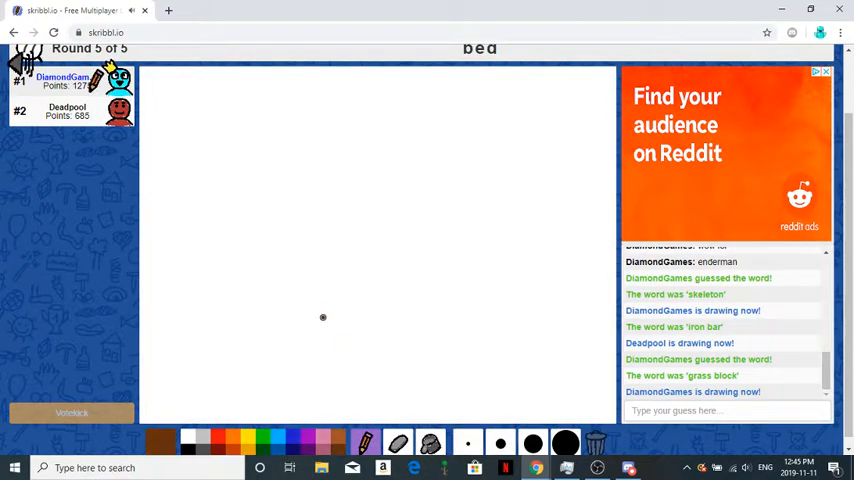
pyautogui.moveTo(323, 270); pyautogui.dragTo(323, 315)
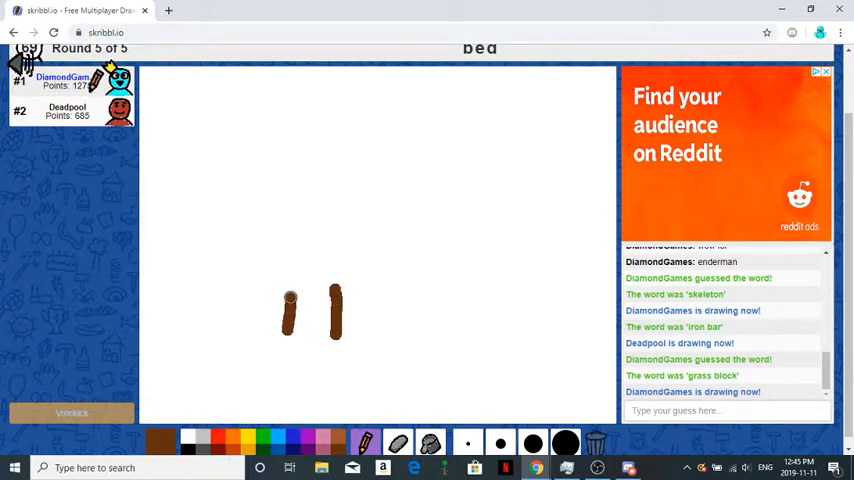
pyautogui.moveTo(438, 295); pyautogui.dragTo(442, 335)
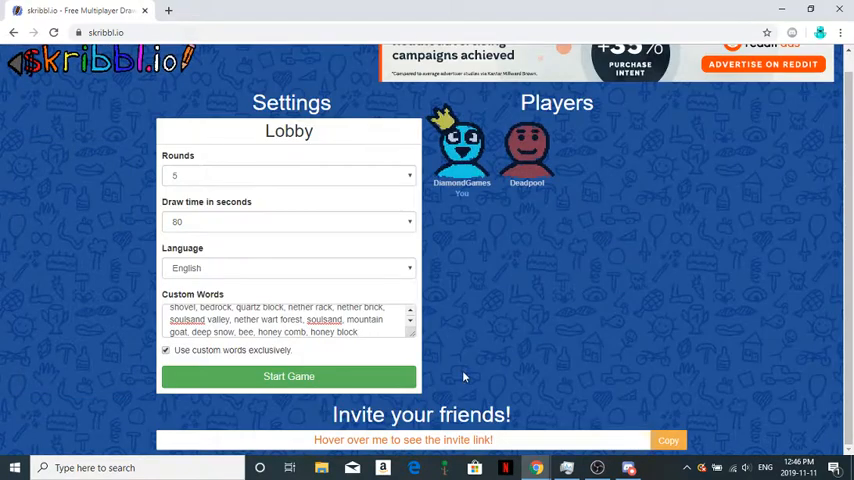
pyautogui.click(289, 376)
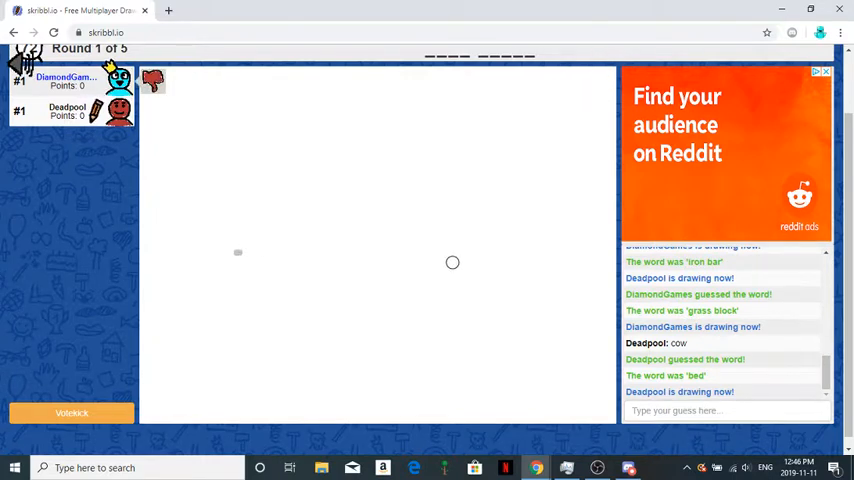
# - Guess 'paper' and then 'trapoline' for Deadpool's shaded grey block drawing
pyautogui.moveTo(235, 253); pyautogui.dragTo(405, 245)
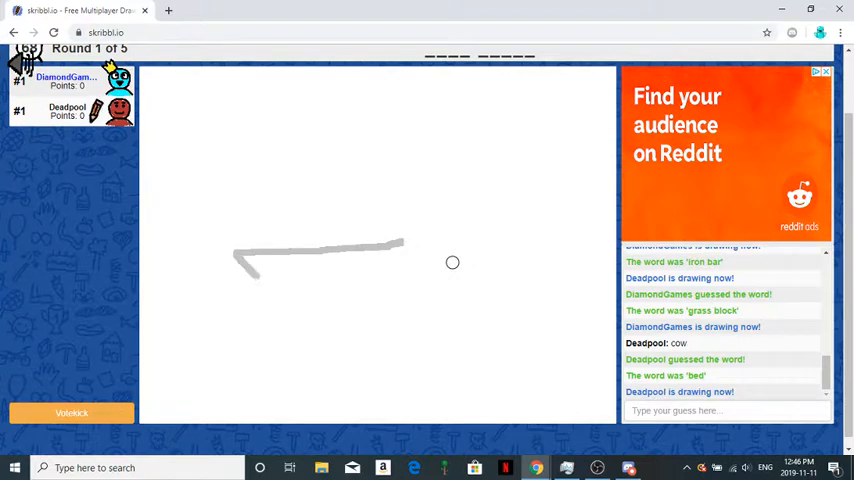
pyautogui.moveTo(245, 282); pyautogui.dragTo(380, 285)
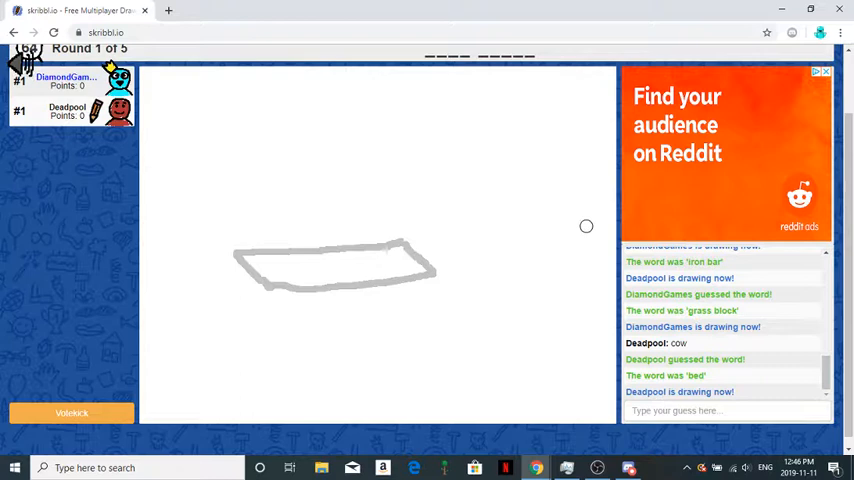
pyautogui.write('pape')
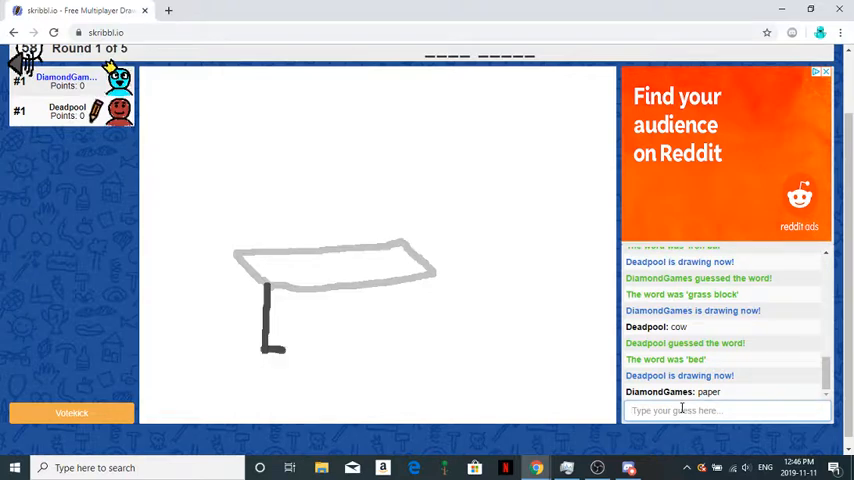
pyautogui.moveTo(263, 350); pyautogui.dragTo(438, 318)
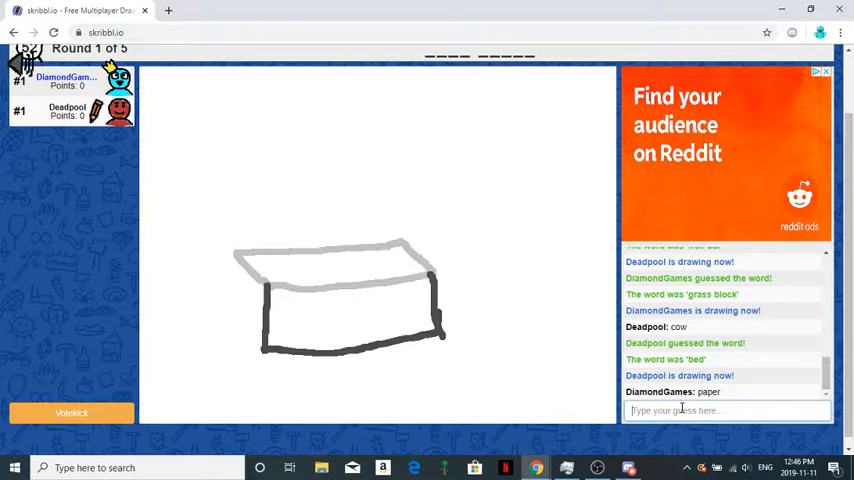
pyautogui.moveTo(235, 265); pyautogui.dragTo(250, 355)
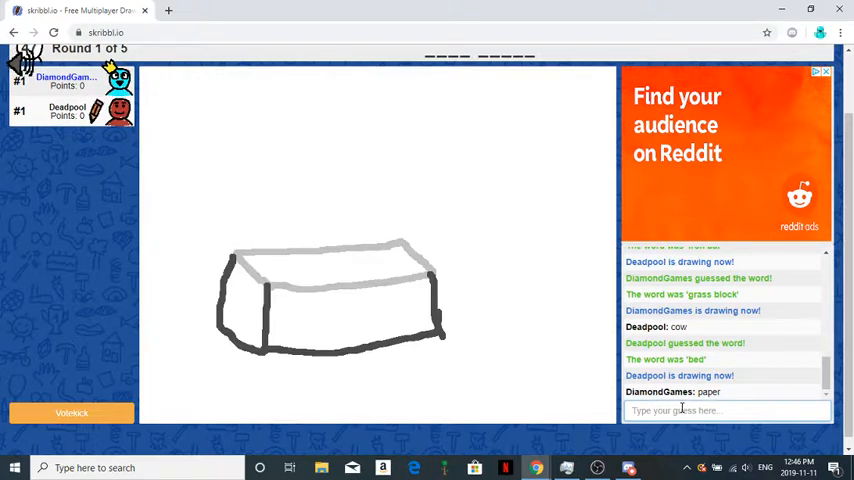
pyautogui.write('trap')
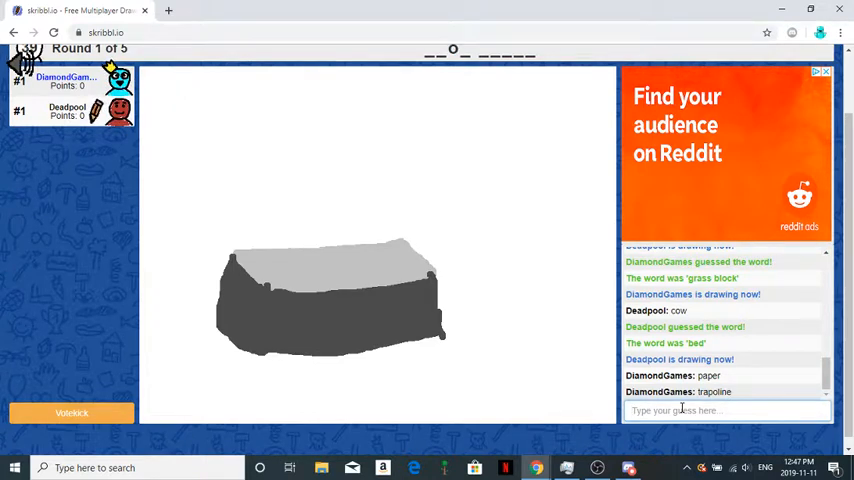
# - Guess mourgue, hot tub, cow, pig and sheep until 'iron ingot' is revealed
pyautogui.write('m')
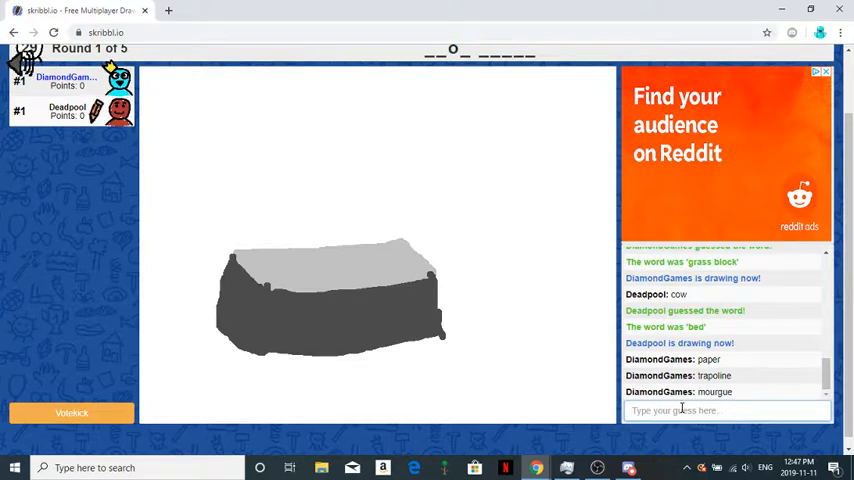
pyautogui.moveTo(268, 275); pyautogui.dragTo(255, 360)
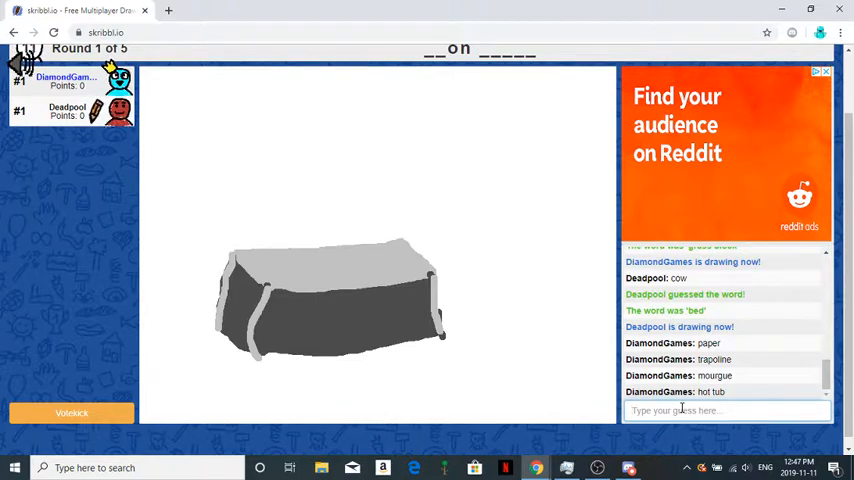
pyautogui.write('cow')
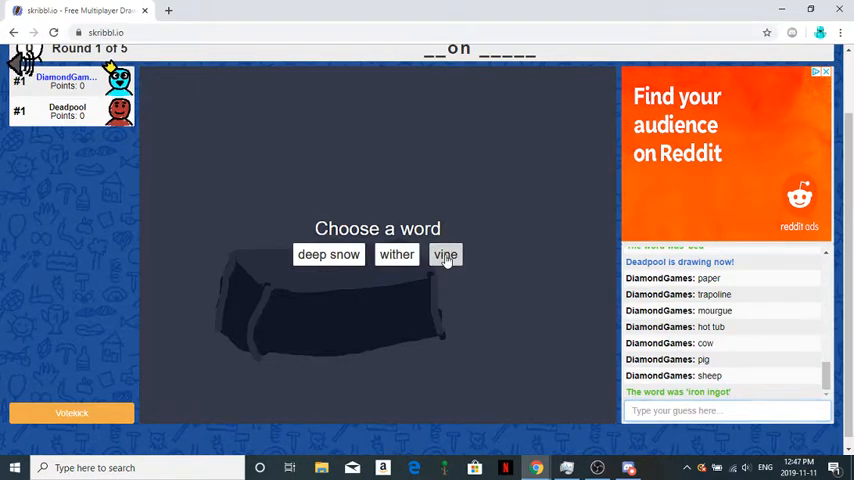
# - Choose 'vine' and draw green lattice strokes until Deadpool guesses it
pyautogui.click(445, 254)
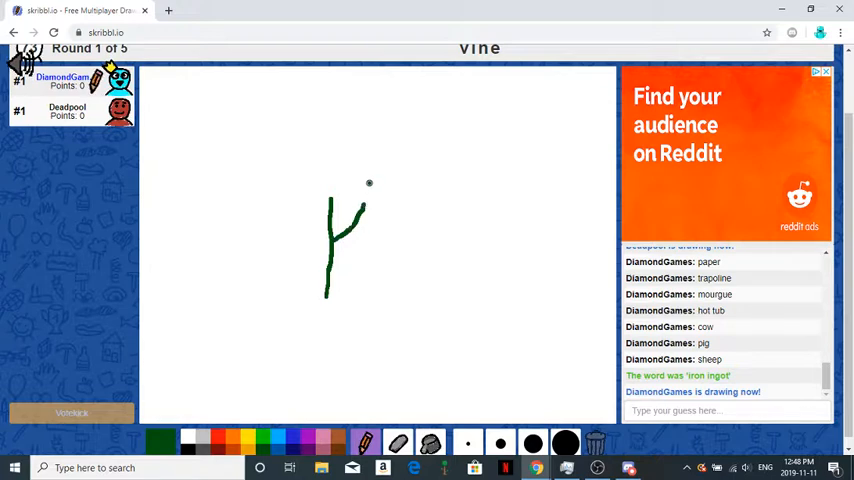
pyautogui.moveTo(370, 185); pyautogui.dragTo(370, 310)
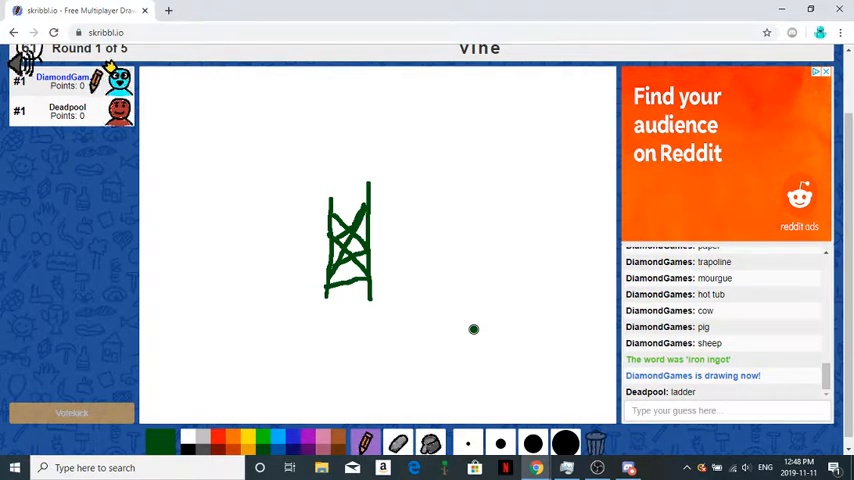
pyautogui.moveTo(424, 196)
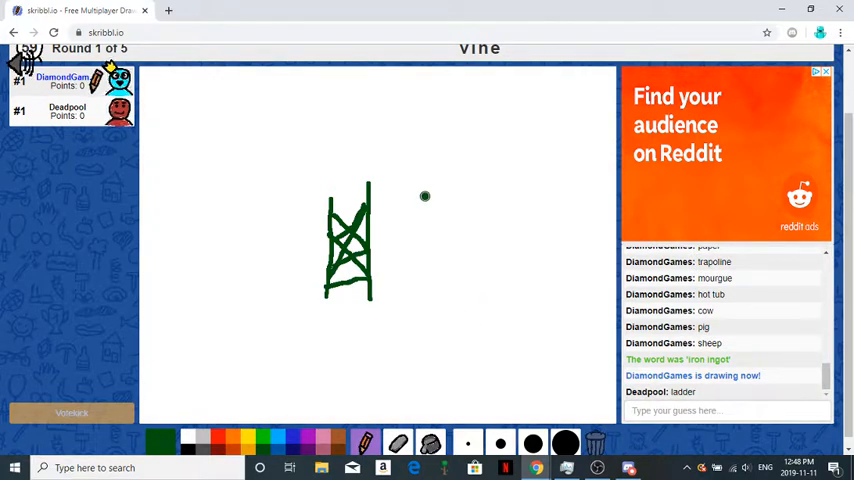
pyautogui.moveTo(424, 192); pyautogui.dragTo(424, 300)
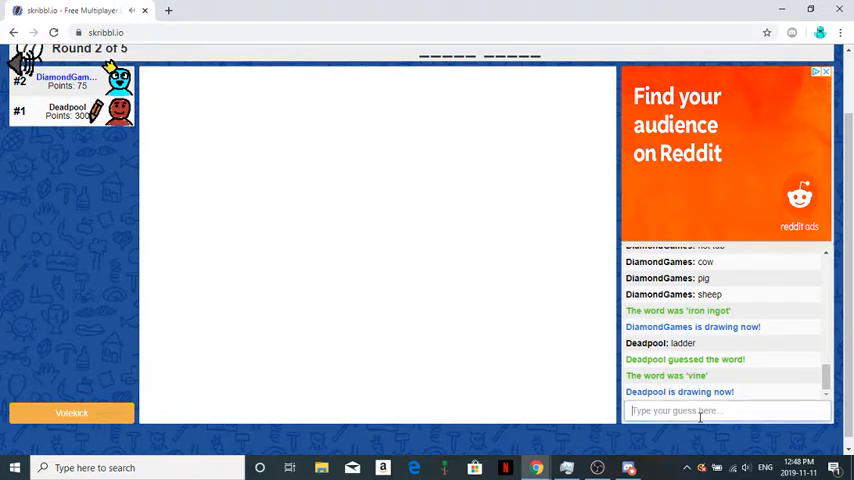
# - Guess 'iron ingot' for Deadpool's orange outline drawing, which was 'magma block'
pyautogui.write('iron in')
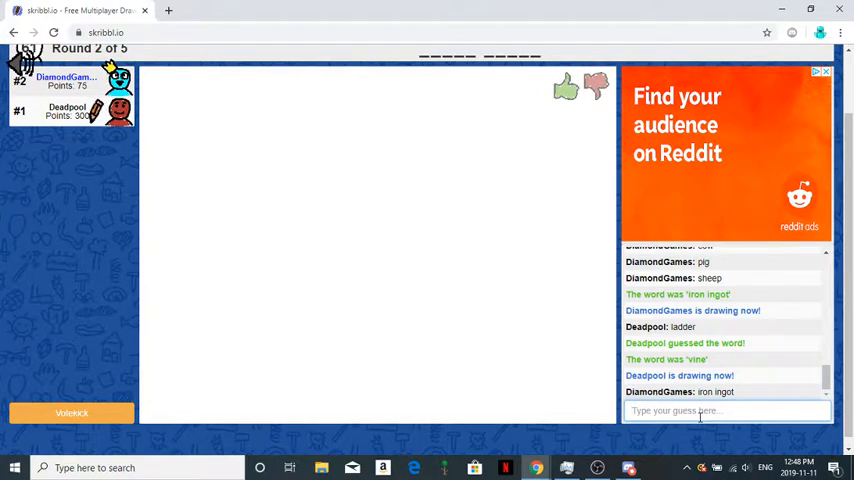
pyautogui.moveTo(305, 222); pyautogui.dragTo(303, 325)
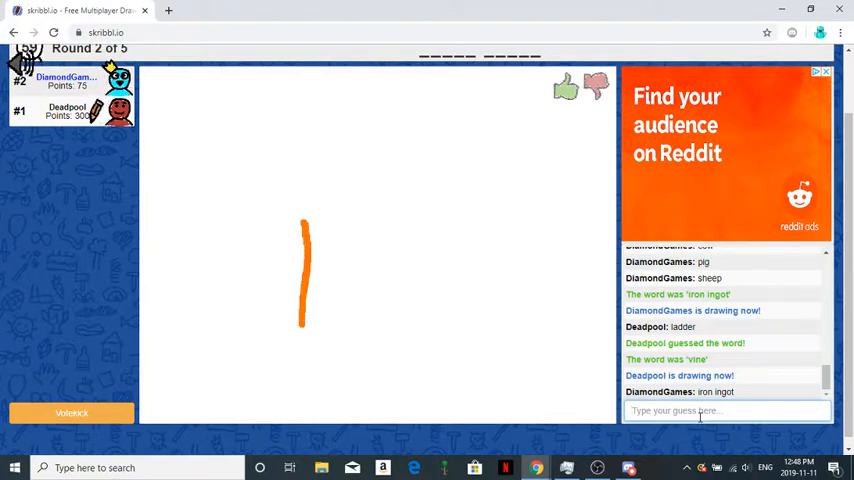
pyautogui.moveTo(305, 222); pyautogui.dragTo(395, 225)
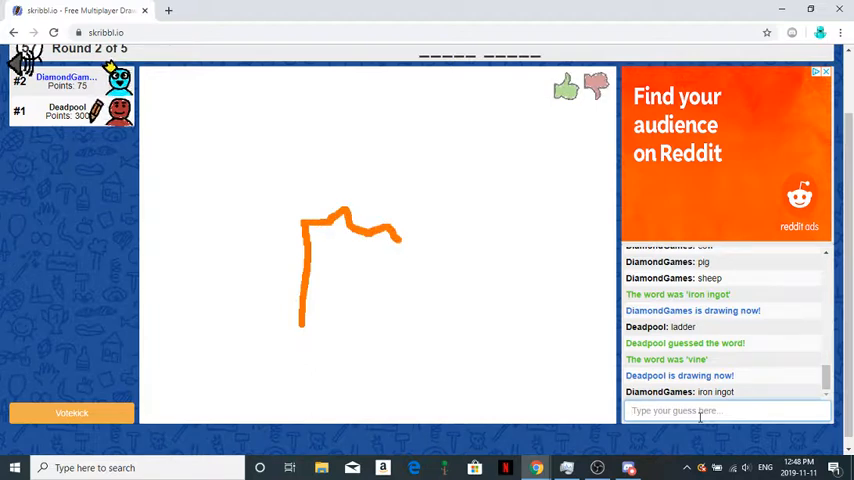
pyautogui.moveTo(385, 230); pyautogui.dragTo(460, 315)
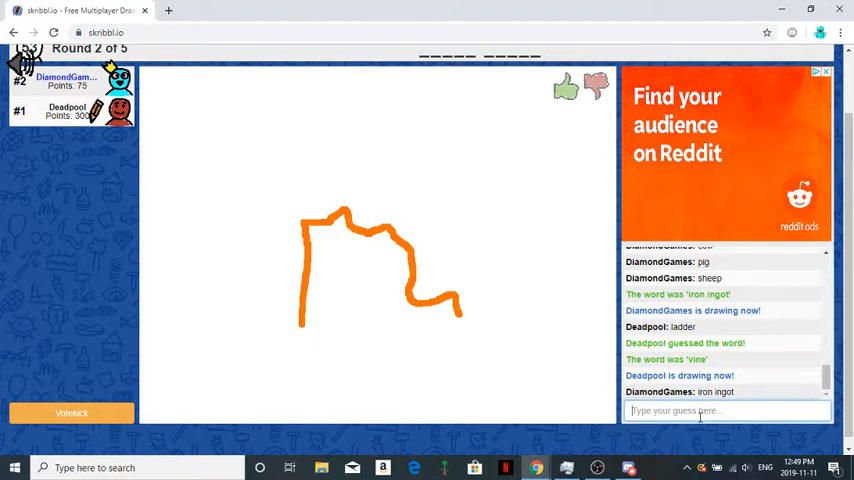
pyautogui.moveTo(325, 232); pyautogui.dragTo(325, 252)
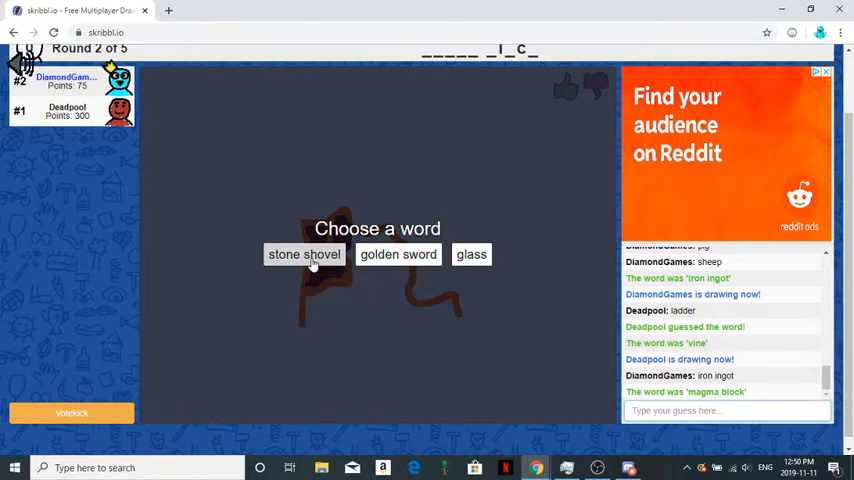
# - Choose 'stone shovel' and draw it until Deadpool guesses it
pyautogui.click(304, 254)
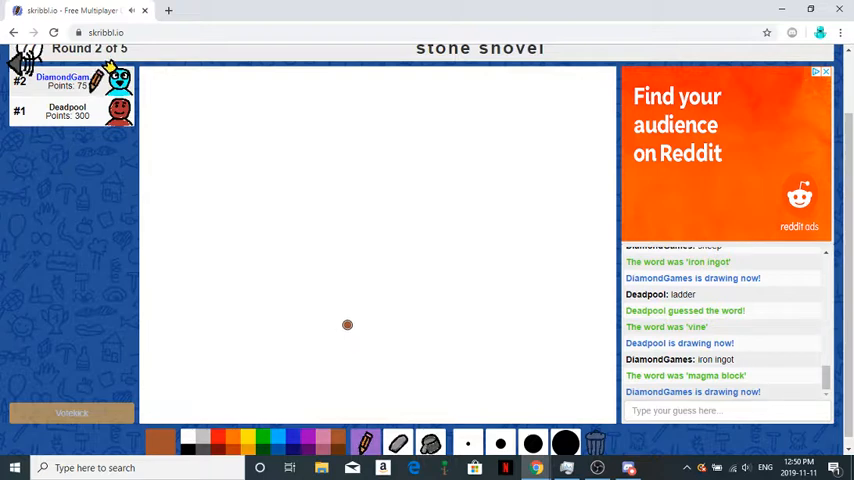
pyautogui.moveTo(353, 220); pyautogui.dragTo(347, 323)
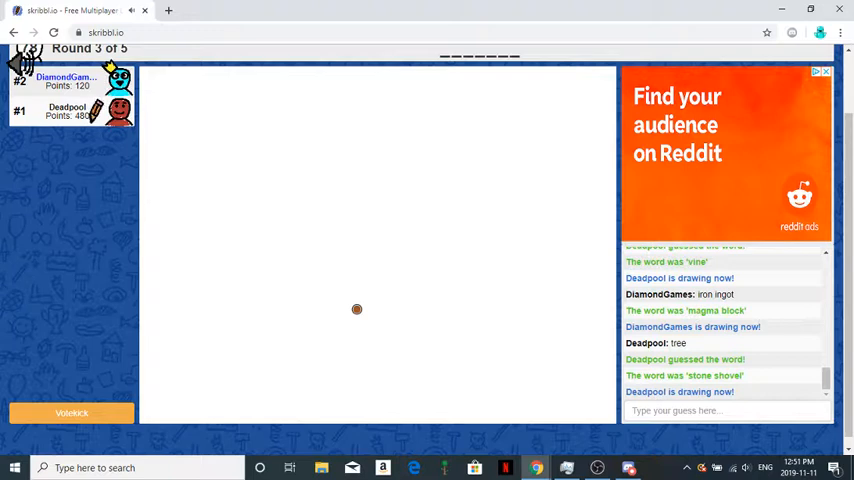
# - Guess 'diamond', then draw 'grass block' as a brown block with green top
pyautogui.moveTo(300, 375); pyautogui.dragTo(335, 379)
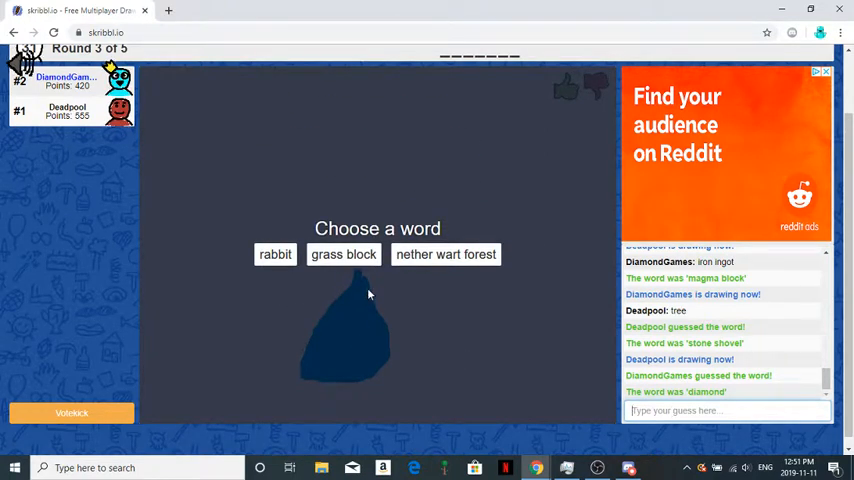
pyautogui.click(343, 254)
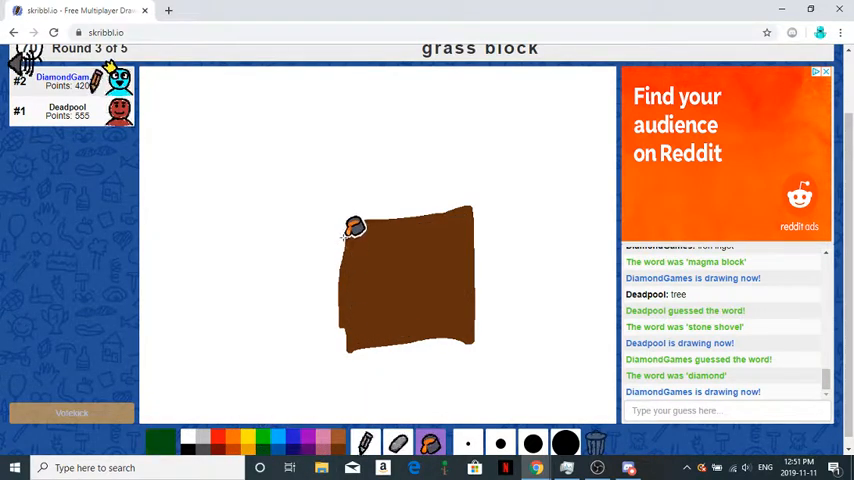
pyautogui.moveTo(350, 220); pyautogui.dragTo(468, 191)
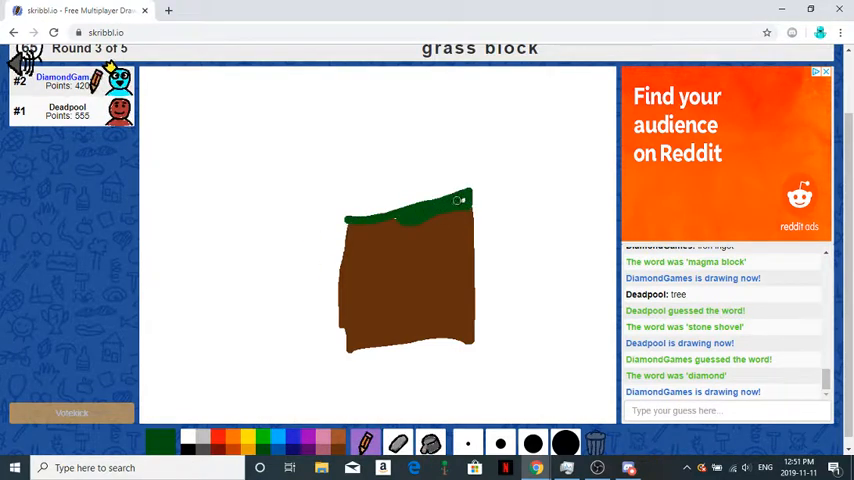
pyautogui.moveTo(460, 200); pyautogui.dragTo(350, 222)
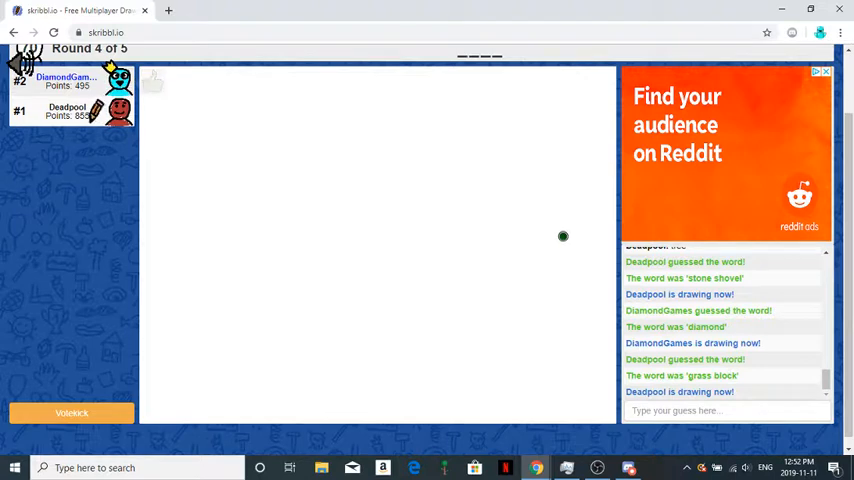
# - Guess Deadpool's 'mesa' correctly after a wrong 'bed' try
pyautogui.click(725, 410)
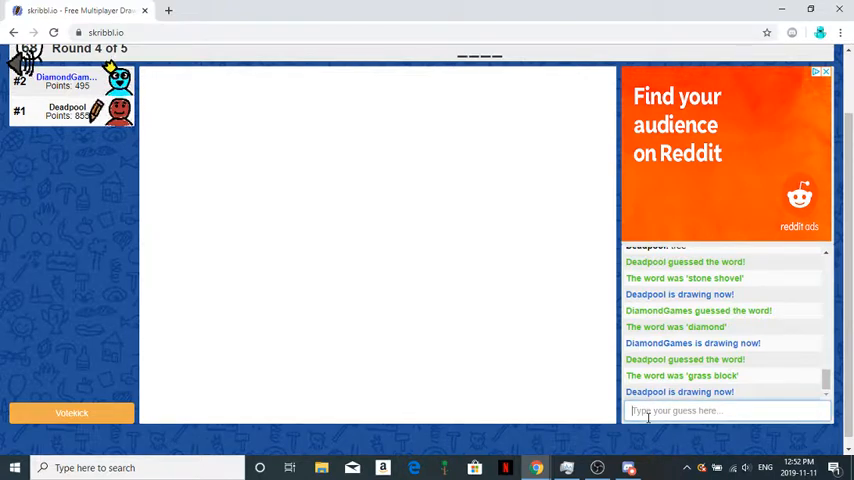
pyautogui.moveTo(214, 360); pyautogui.dragTo(214, 420)
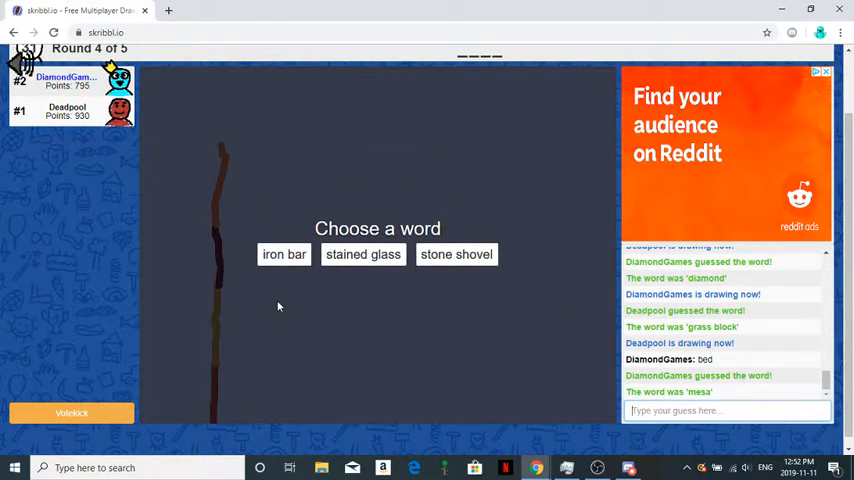
# - Choose 'iron bar' and sketch a grey ingot outline
pyautogui.click(284, 254)
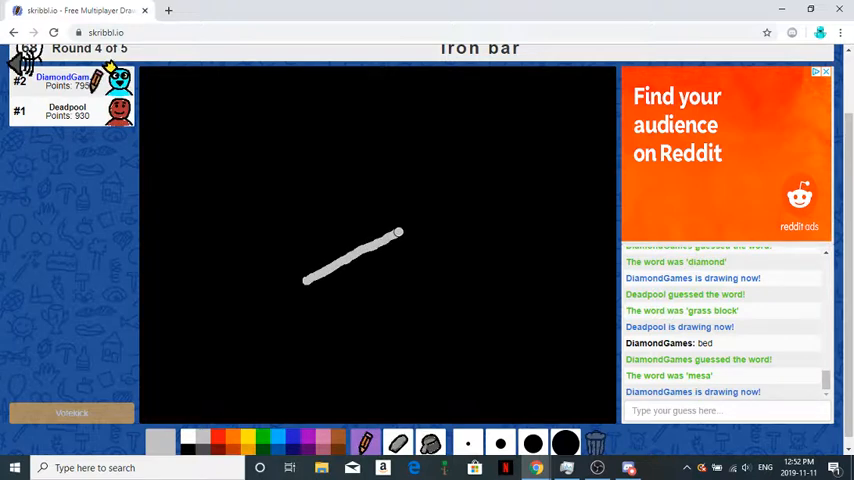
pyautogui.moveTo(399, 234); pyautogui.dragTo(380, 258)
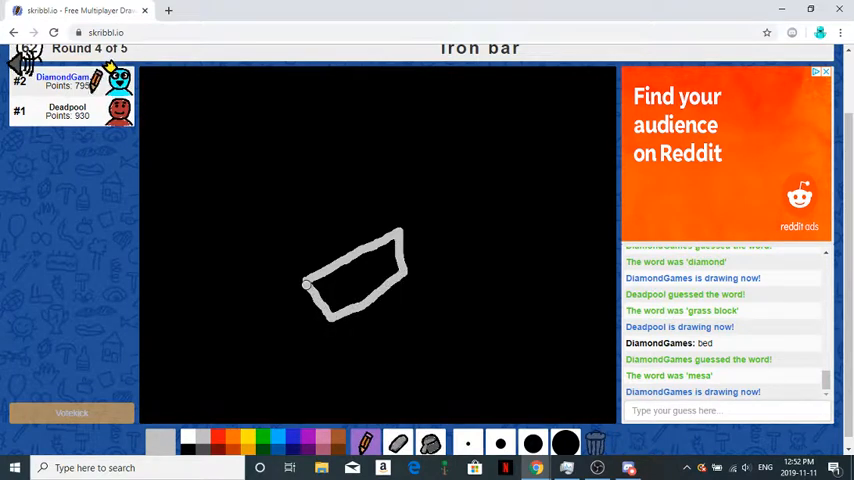
pyautogui.moveTo(305, 280); pyautogui.dragTo(275, 300)
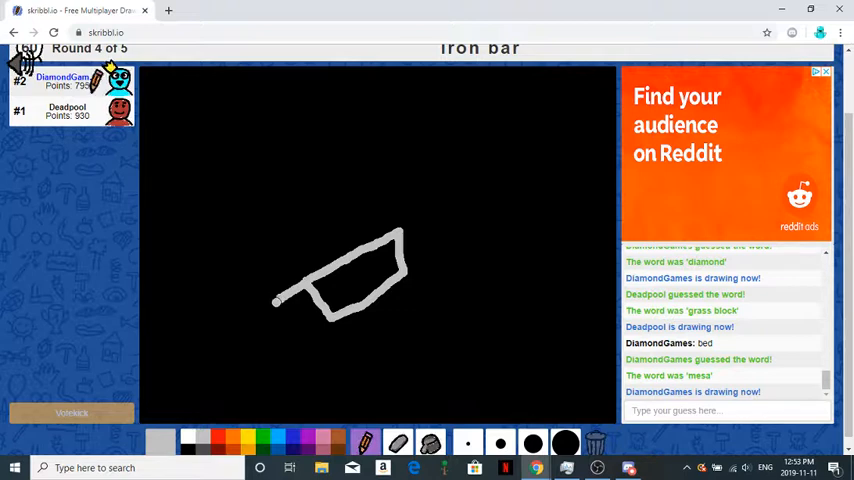
pyautogui.moveTo(596, 442)
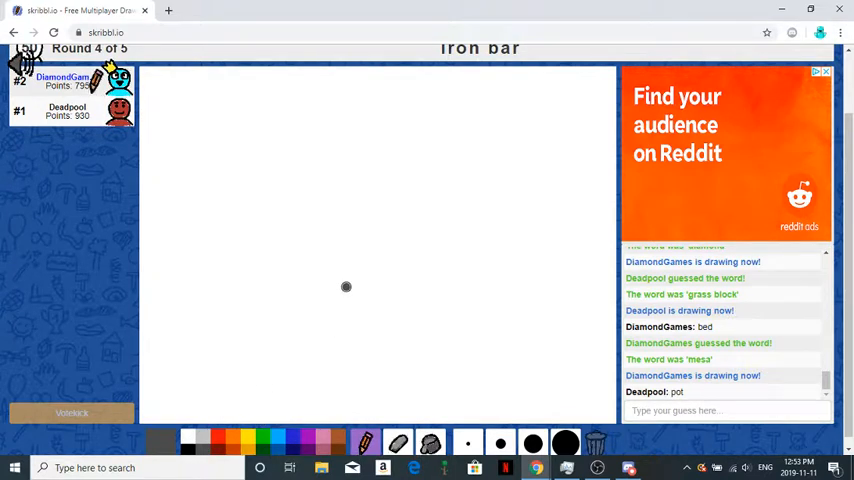
# - Redraw the iron bar ingot outline several times on the cleared canvas
pyautogui.moveTo(345, 288); pyautogui.dragTo(430, 225)
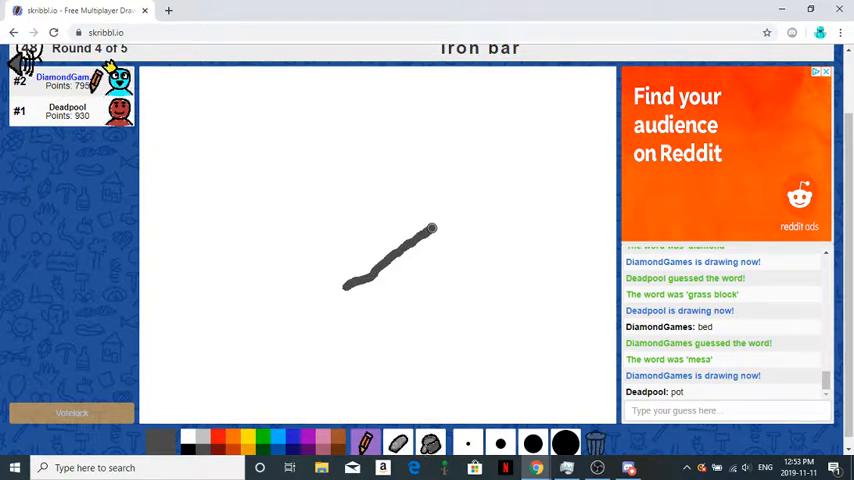
pyautogui.moveTo(431, 225); pyautogui.dragTo(378, 318)
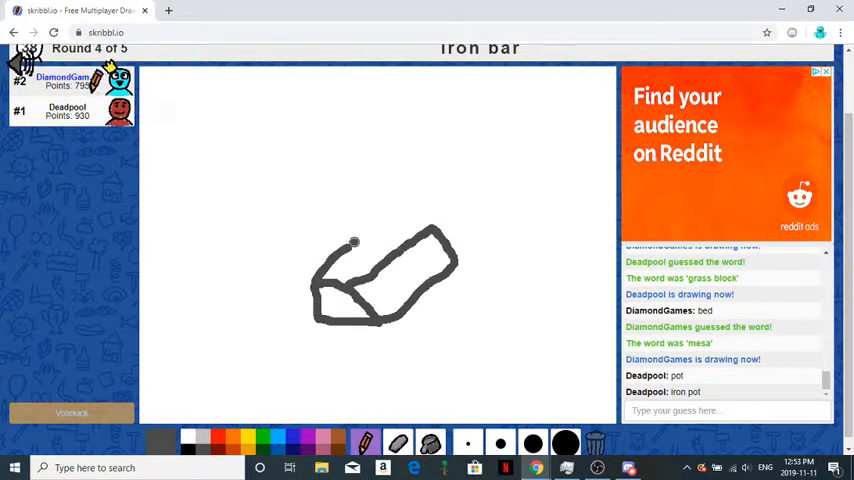
pyautogui.moveTo(355, 245); pyautogui.dragTo(425, 215)
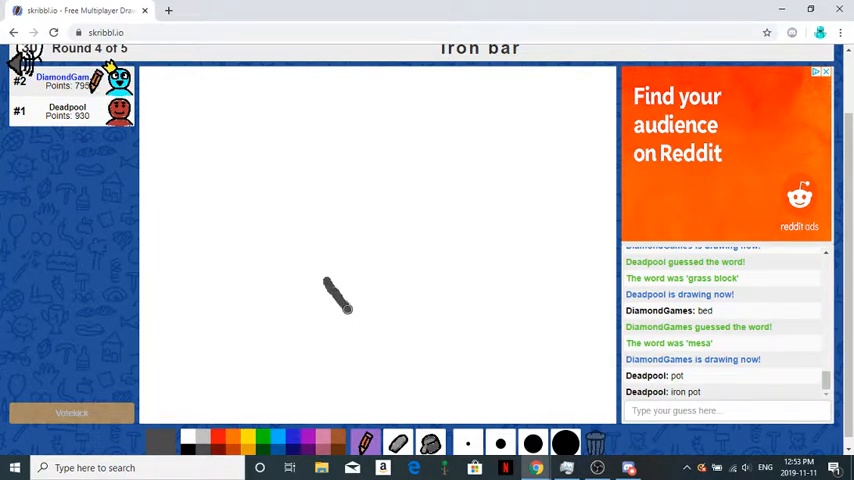
pyautogui.moveTo(340, 305); pyautogui.dragTo(467, 237)
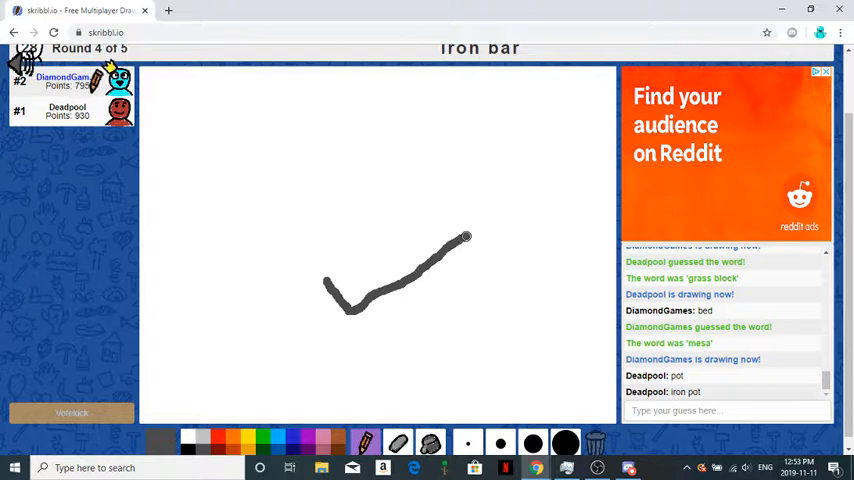
pyautogui.moveTo(385, 255); pyautogui.dragTo(430, 205)
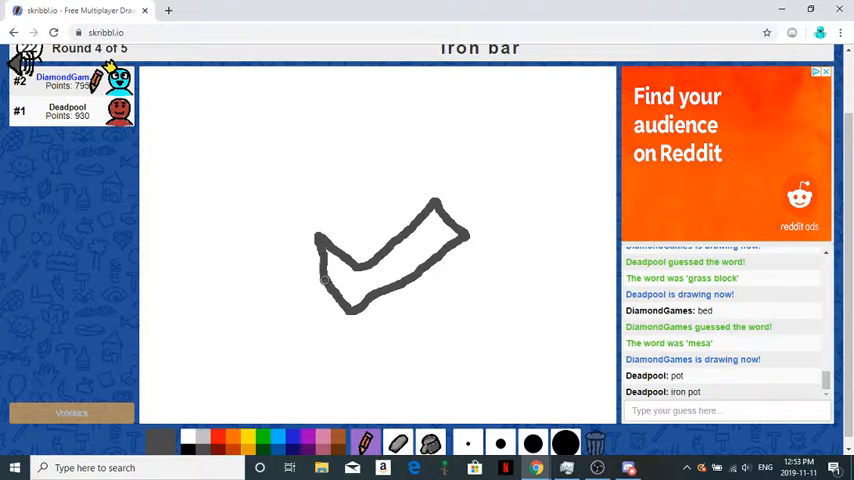
pyautogui.moveTo(320, 240); pyautogui.dragTo(400, 167)
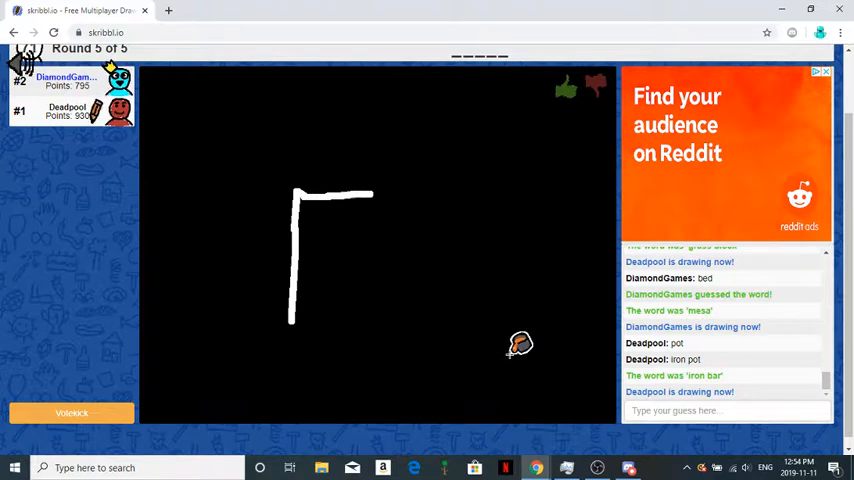
# - Submit 'wither' as the guess for Deadpool's ghast drawing
pyautogui.write('wi')
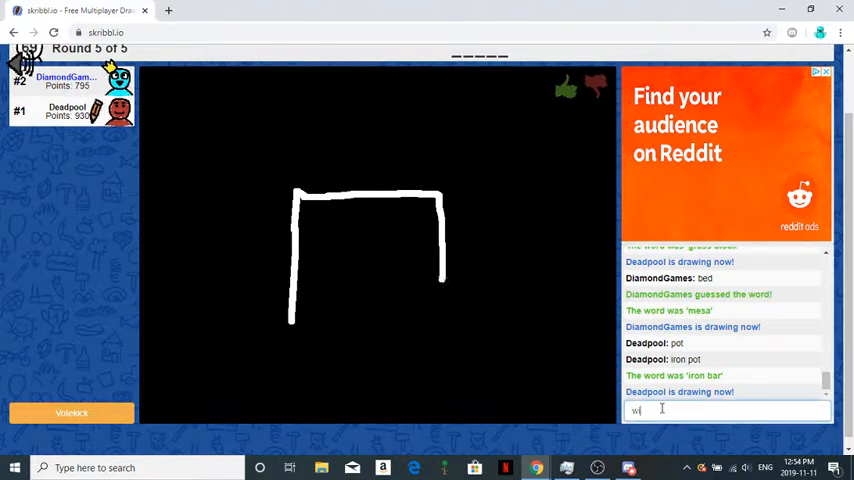
pyautogui.press('enter')
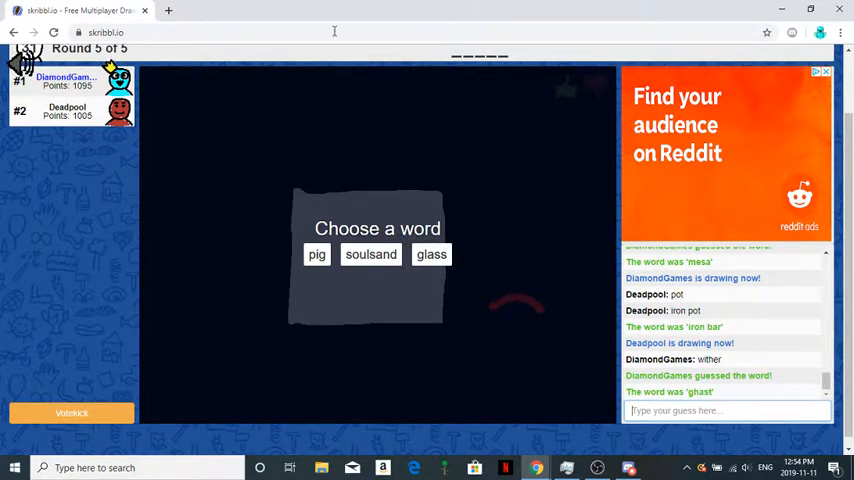
# - Choose 'soulsand' and draw a brown cube outline, then fill it with the bucket
pyautogui.click(371, 254)
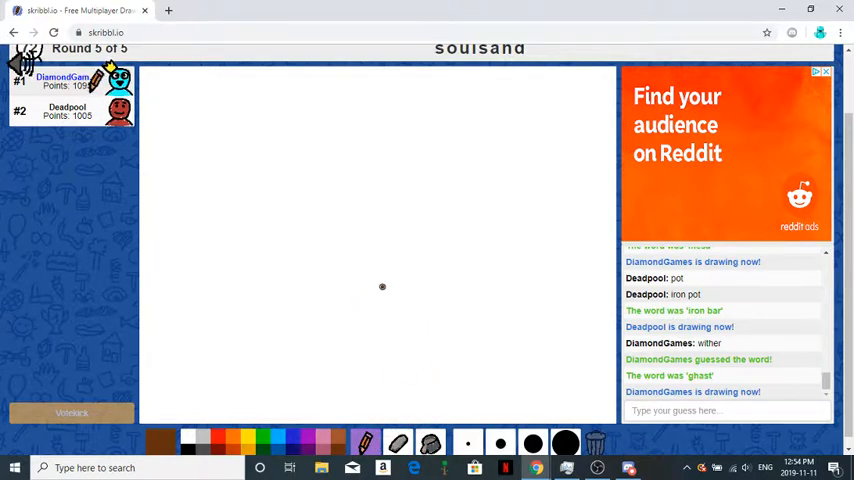
pyautogui.moveTo(382, 289); pyautogui.dragTo(465, 207)
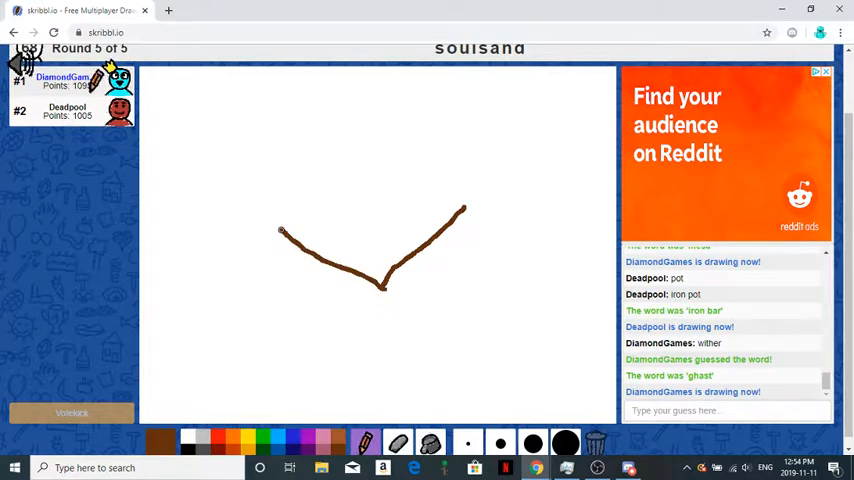
pyautogui.moveTo(283, 235); pyautogui.dragTo(315, 178)
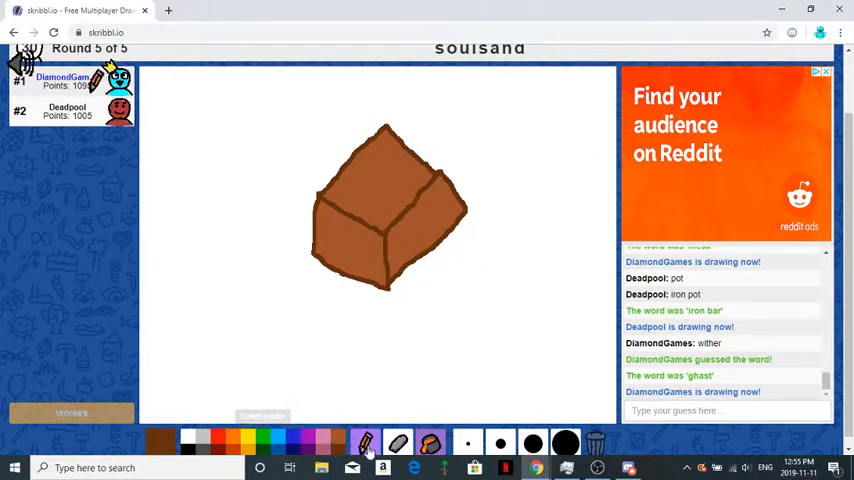
pyautogui.click(332, 237)
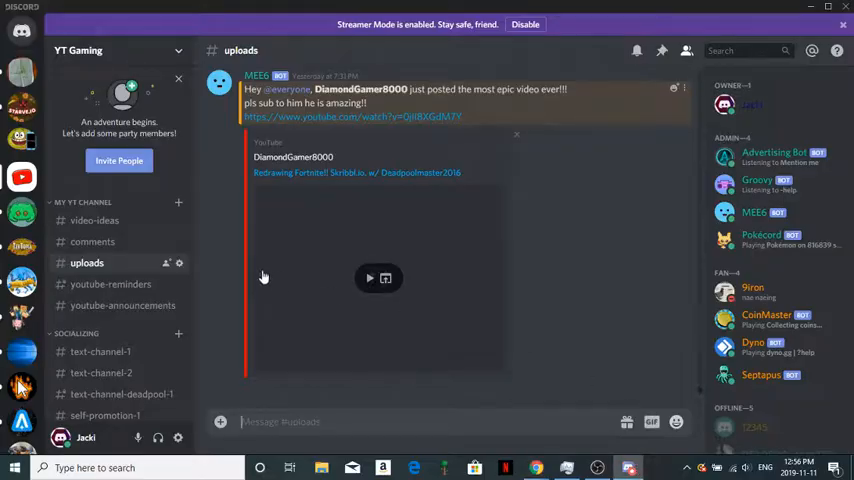
pyautogui.moveTo(600, 216)
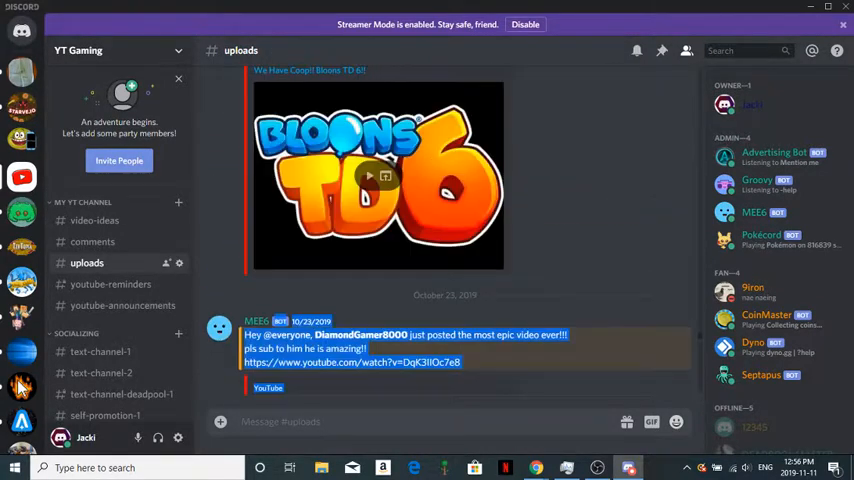
# - Scroll the uploads channel, then open the youtube-reminders channel
pyautogui.scroll(-3)
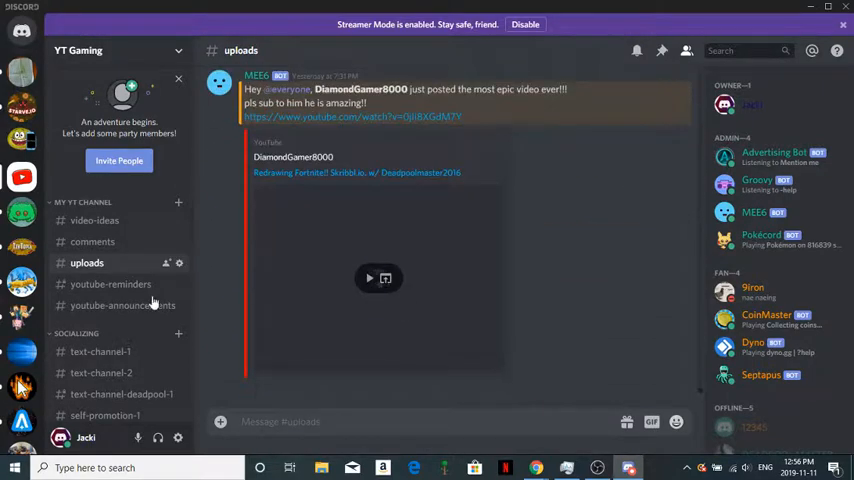
pyautogui.click(110, 284)
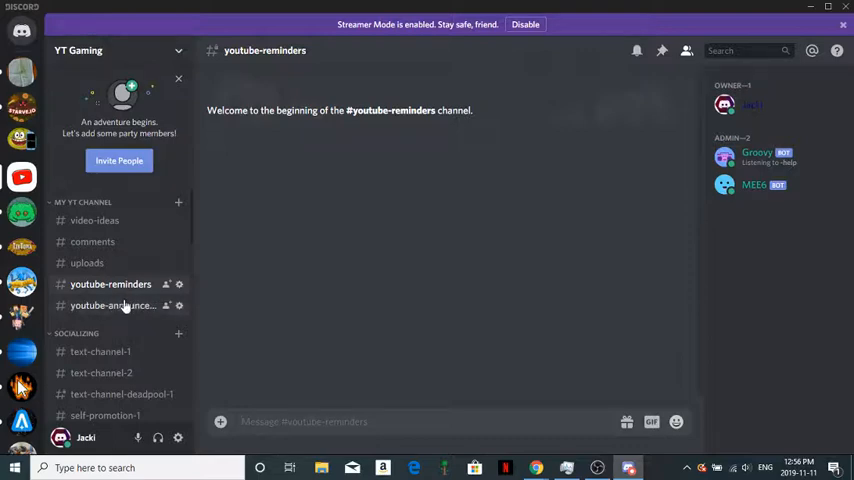
# - Visit youtube-announcements, comments and video-ideas, then scroll the channel list down
pyautogui.click(112, 305)
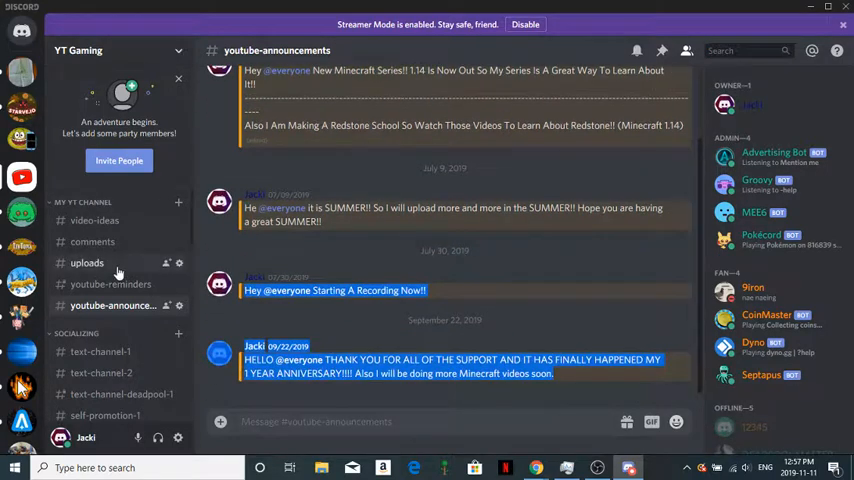
pyautogui.click(92, 241)
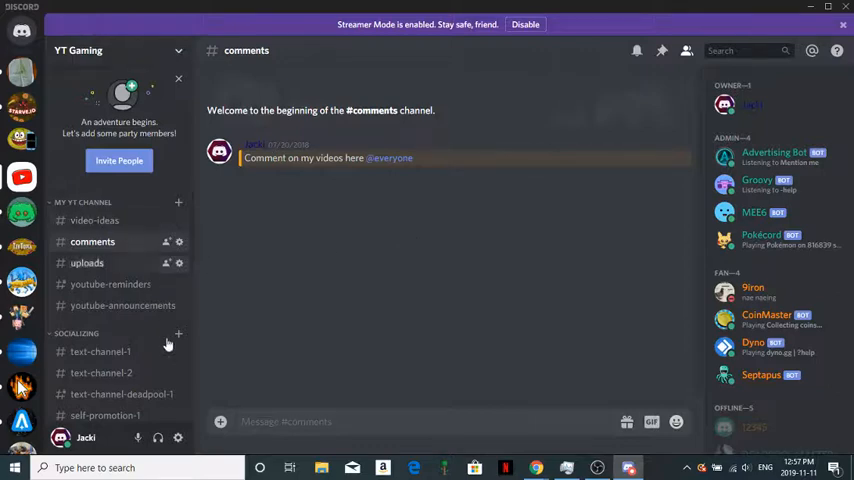
pyautogui.click(94, 220)
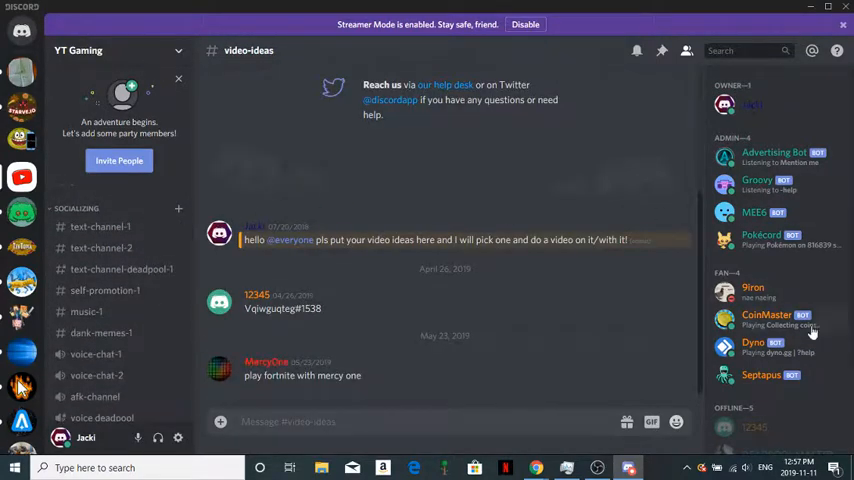
pyautogui.moveTo(800, 374)
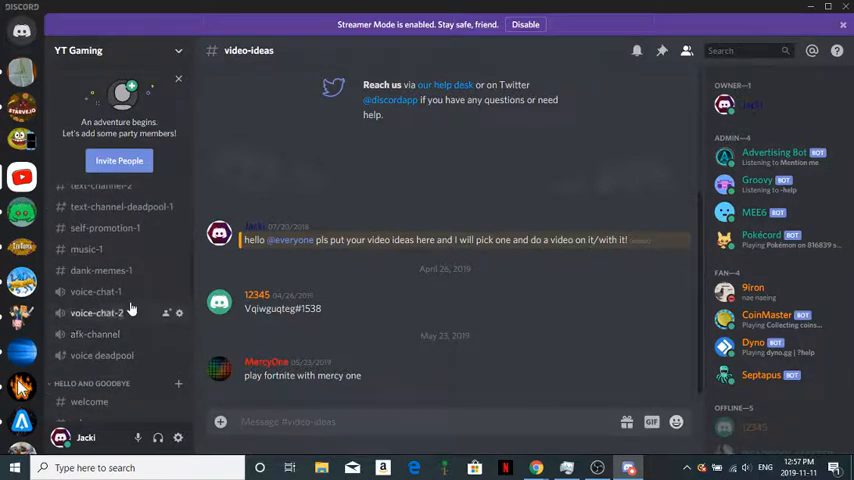
pyautogui.scroll(-3)
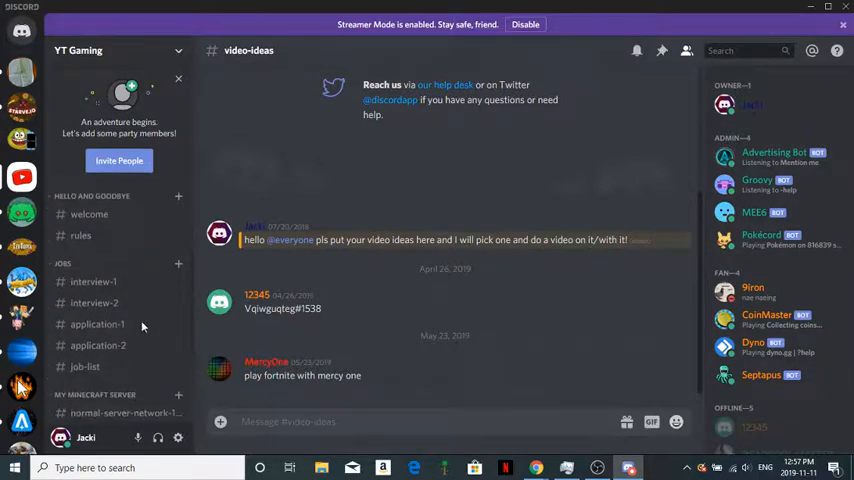